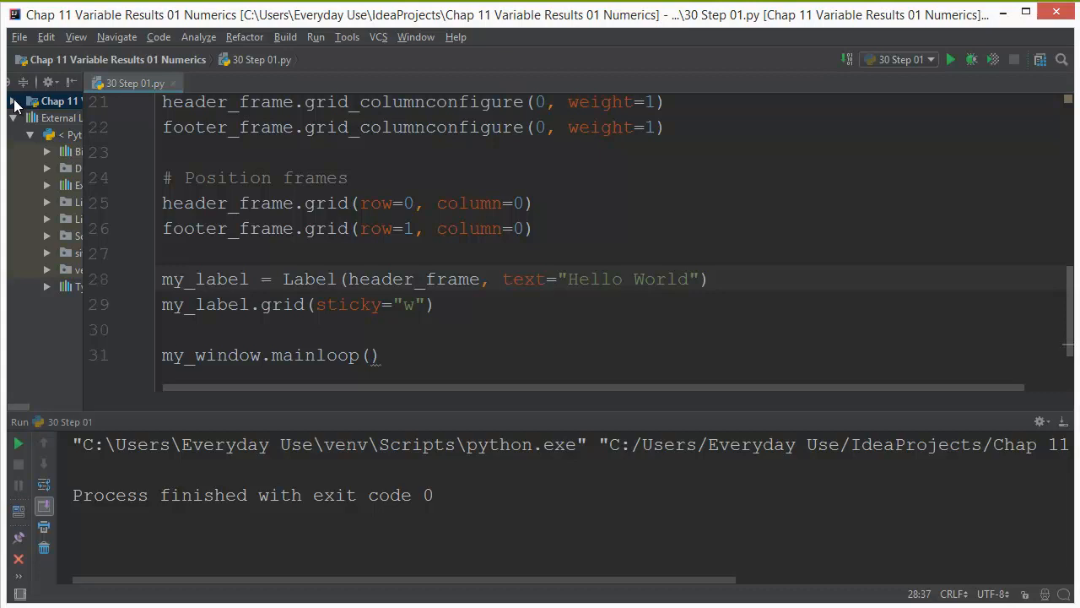
Step: Open SaveOurTown.png from the project tree in its own tab and narrow the Project panel
{"action": "left_click", "coordinate": [14, 101]}
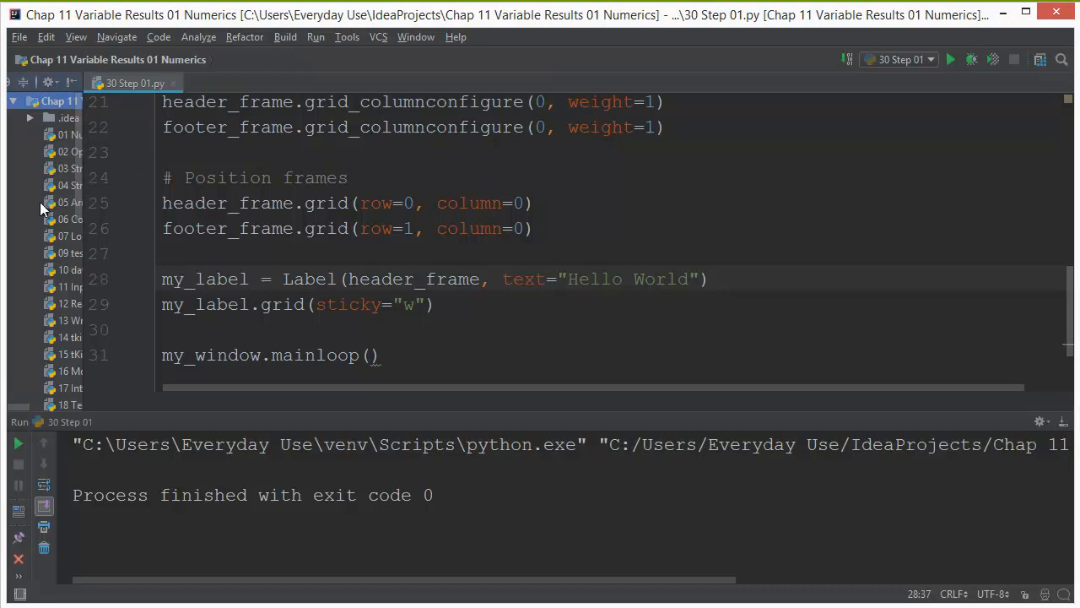
{"action": "mouse_move", "coordinate": [80, 218]}
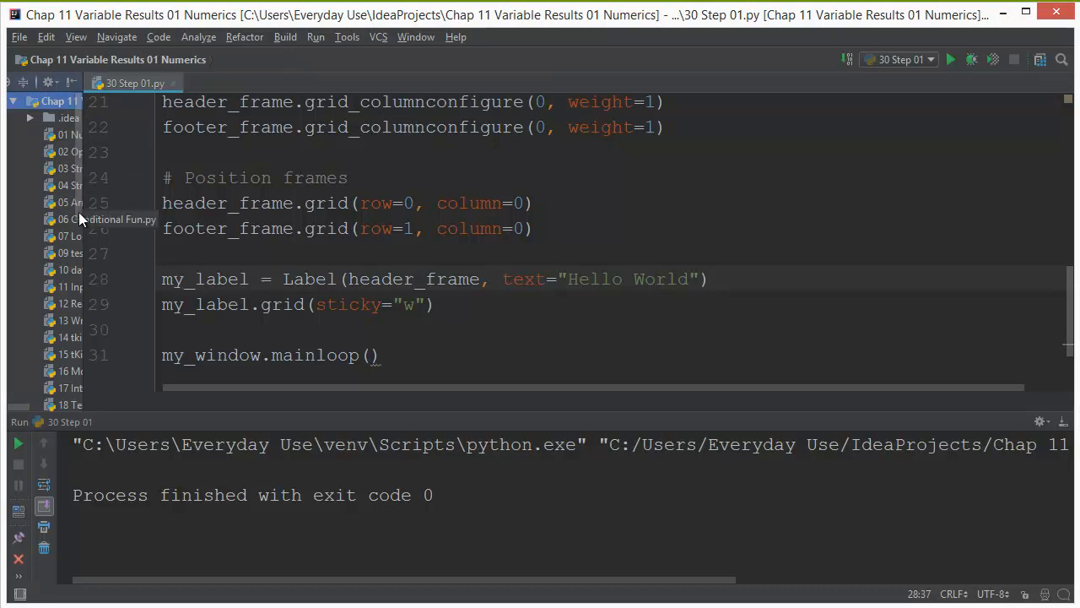
{"action": "mouse_move", "coordinate": [80, 294]}
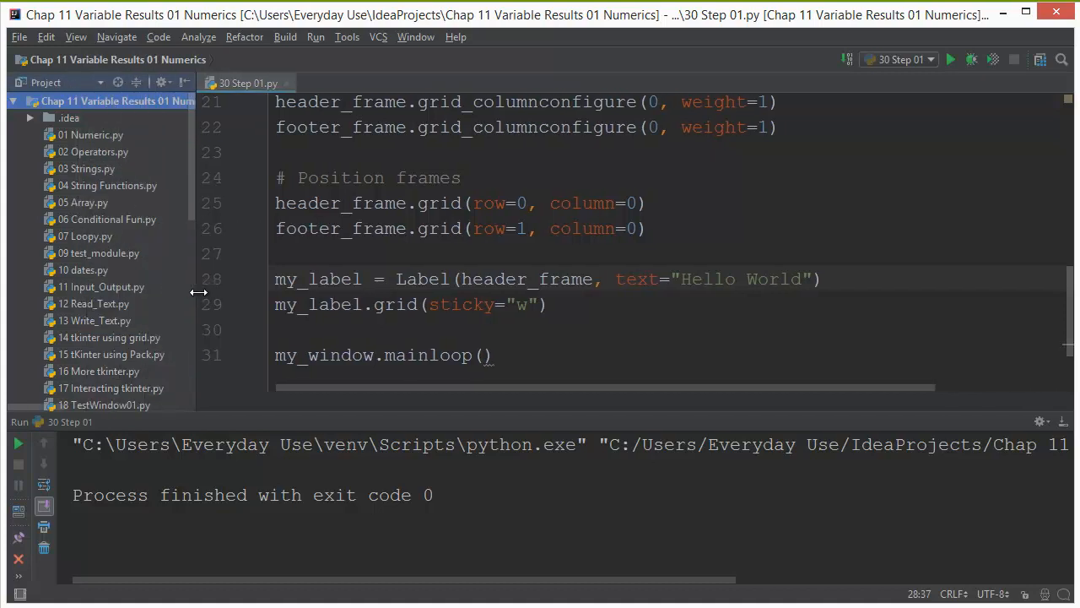
{"action": "scroll", "scroll_direction": "down", "scroll_amount": 3}
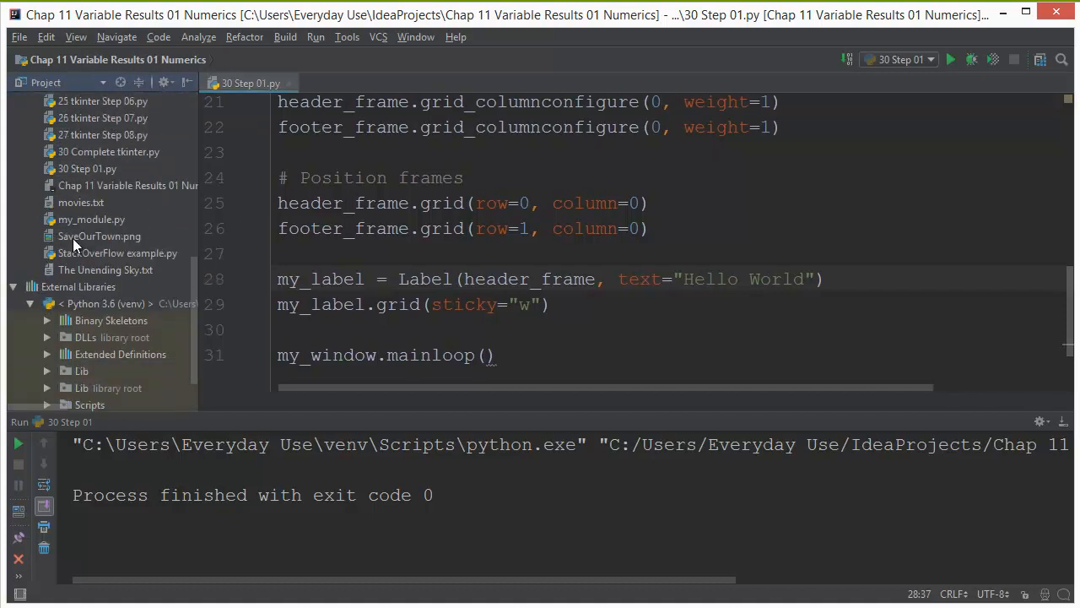
{"action": "double_click", "coordinate": [99, 235]}
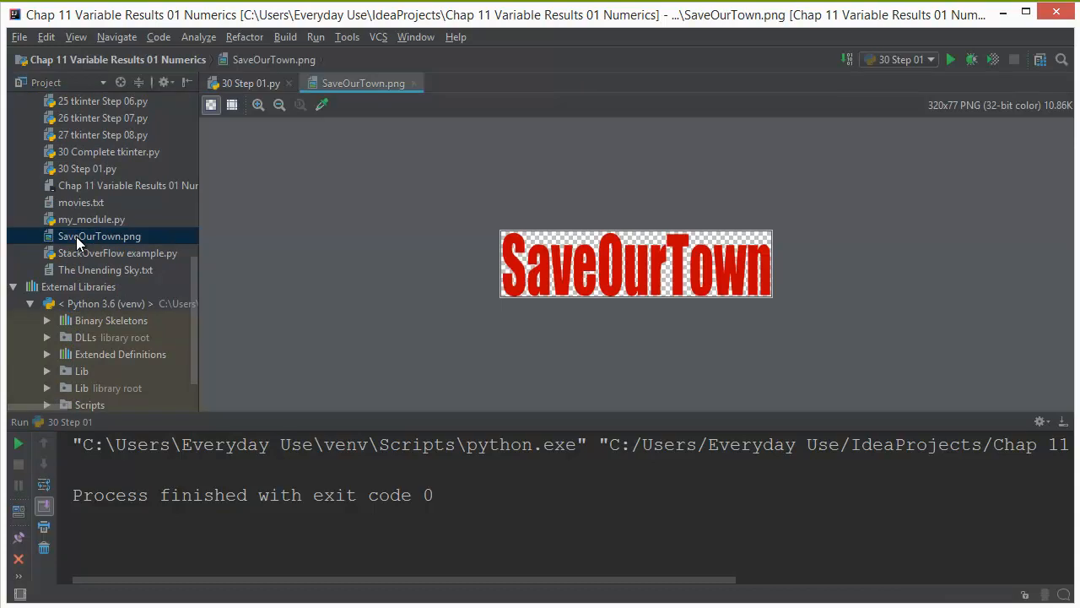
{"action": "mouse_move", "coordinate": [422, 256]}
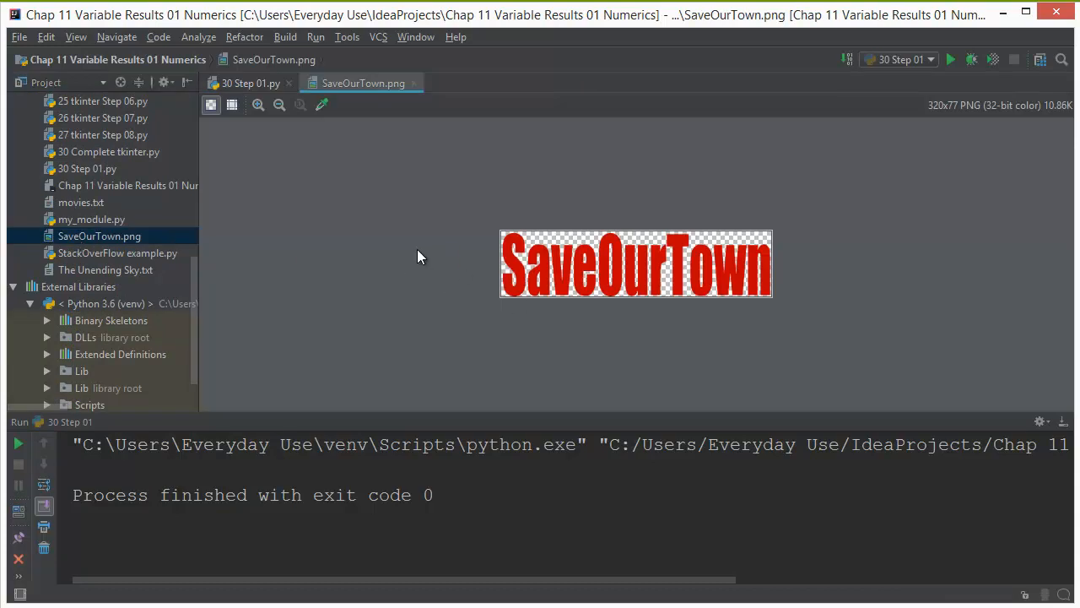
{"action": "mouse_move", "coordinate": [667, 309]}
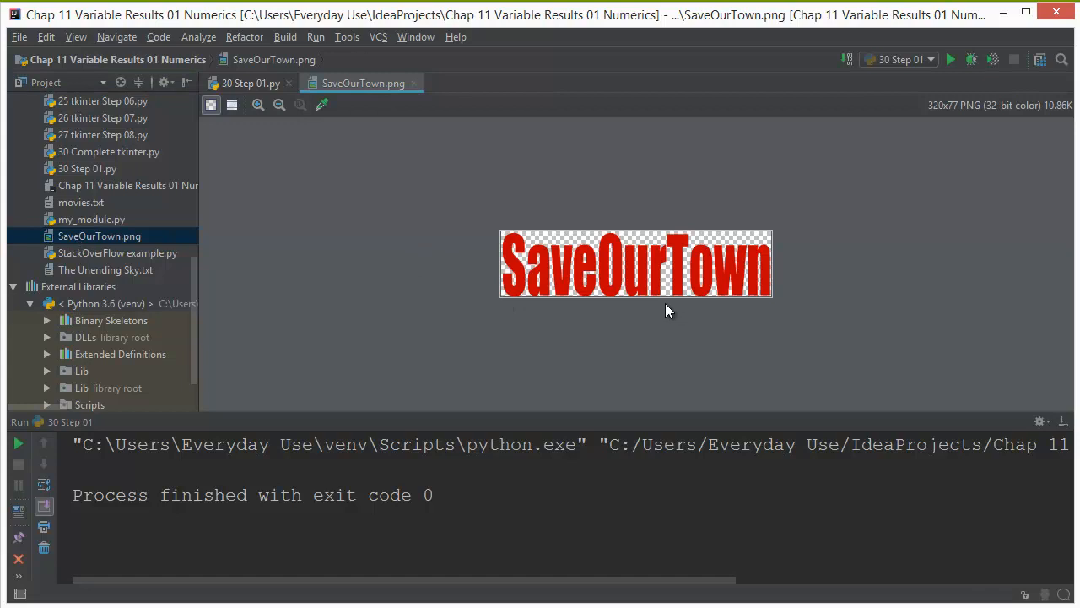
{"action": "mouse_move", "coordinate": [638, 311]}
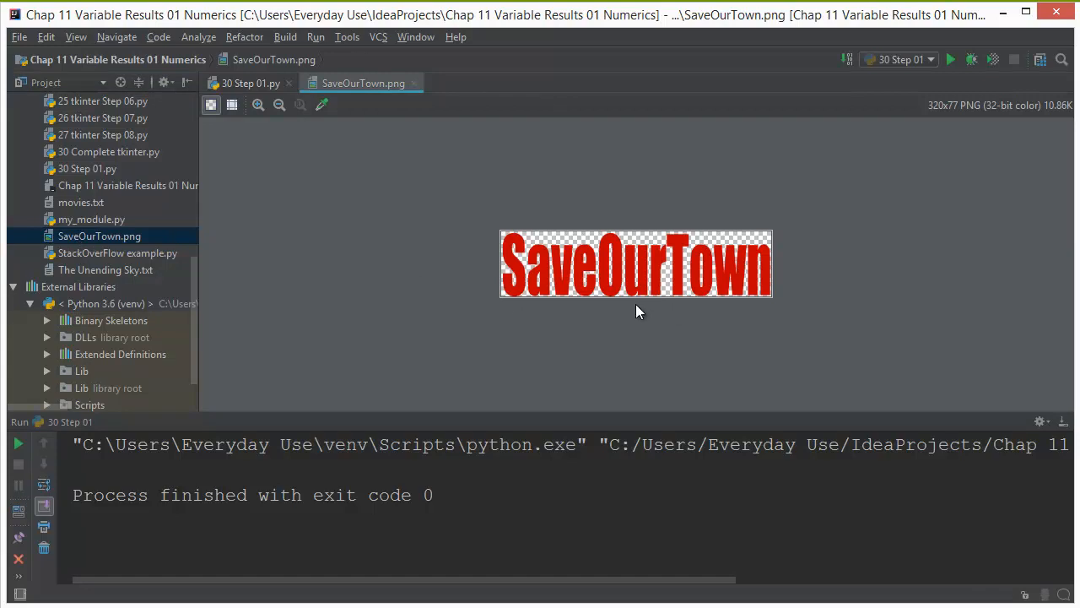
{"action": "mouse_move", "coordinate": [95, 123]}
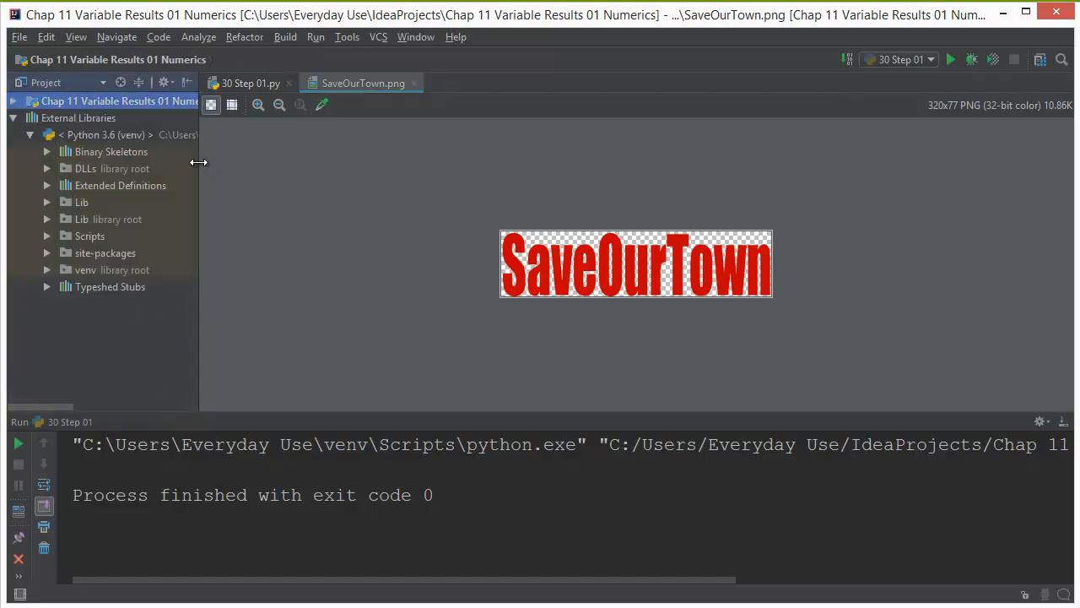
{"action": "left_click_drag", "start_coordinate": [200, 254], "coordinate": [103, 253]}
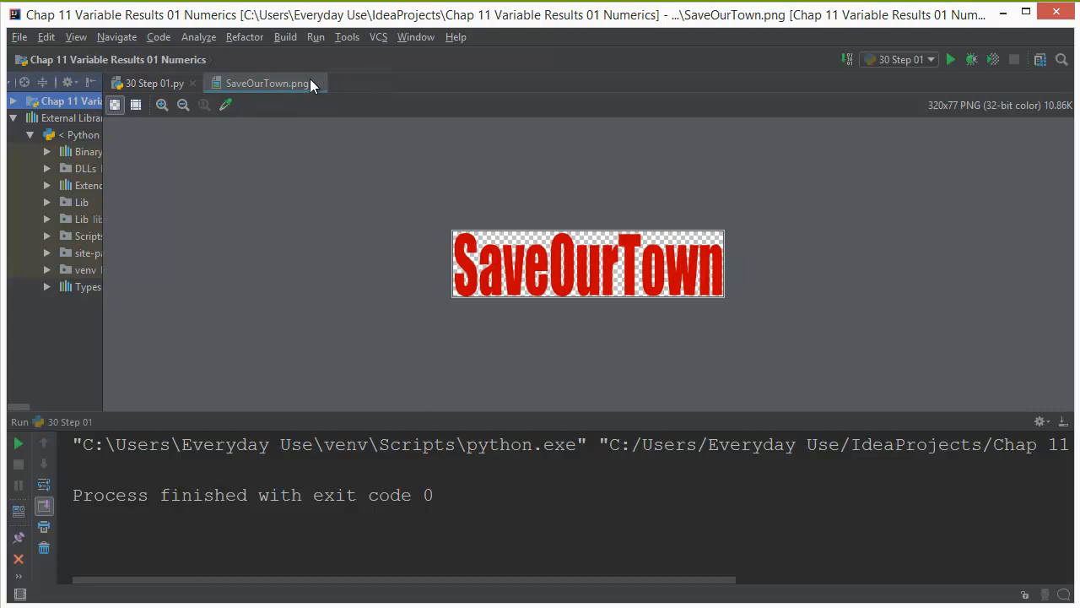
Step: In 30 Step 01.py, duplicate the header_frame line as frame_1 with a white background
{"action": "left_click", "coordinate": [155, 83]}
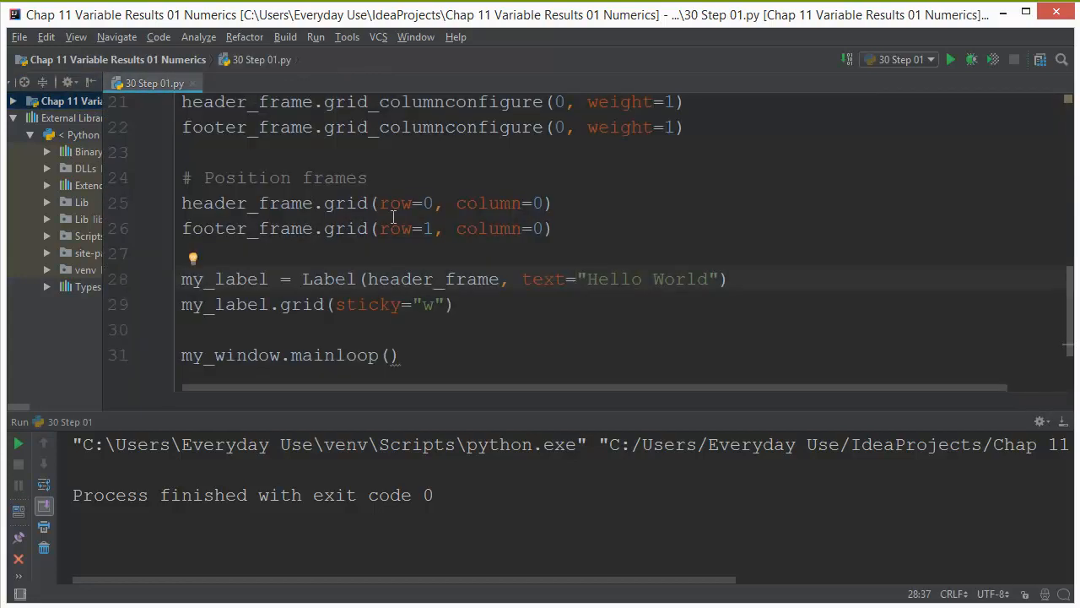
{"action": "scroll", "scroll_direction": "up", "scroll_amount": 3}
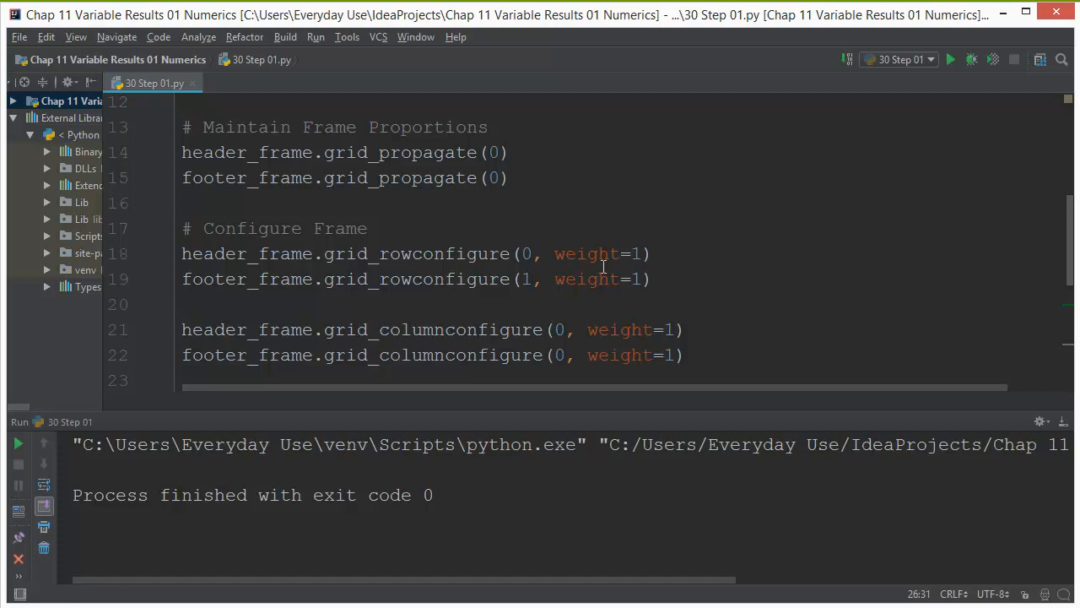
{"action": "scroll", "scroll_direction": "up", "scroll_amount": 3}
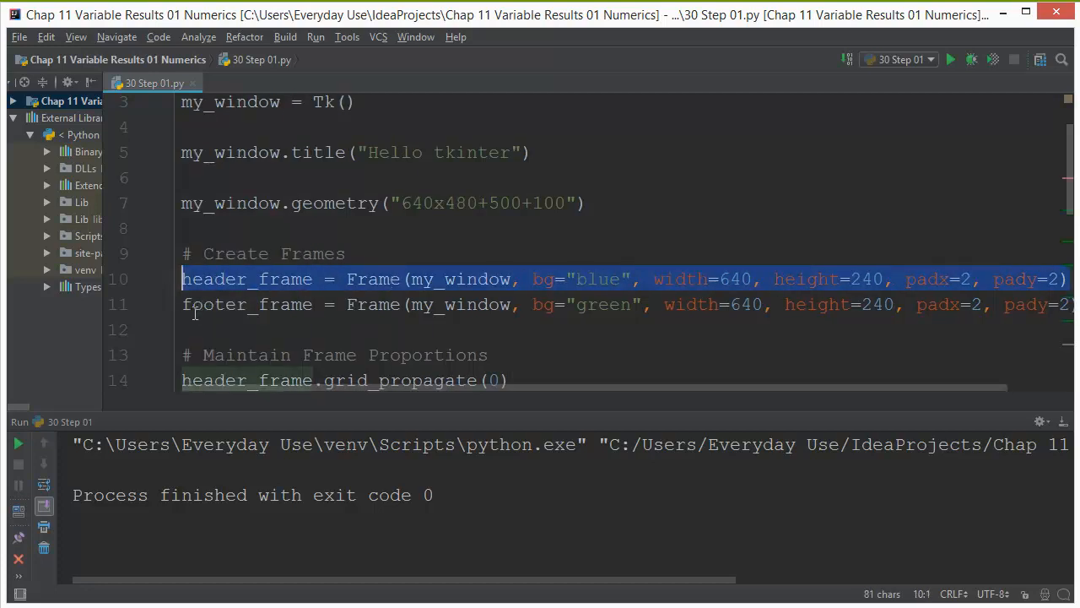
{"action": "left_click", "coordinate": [205, 323]}
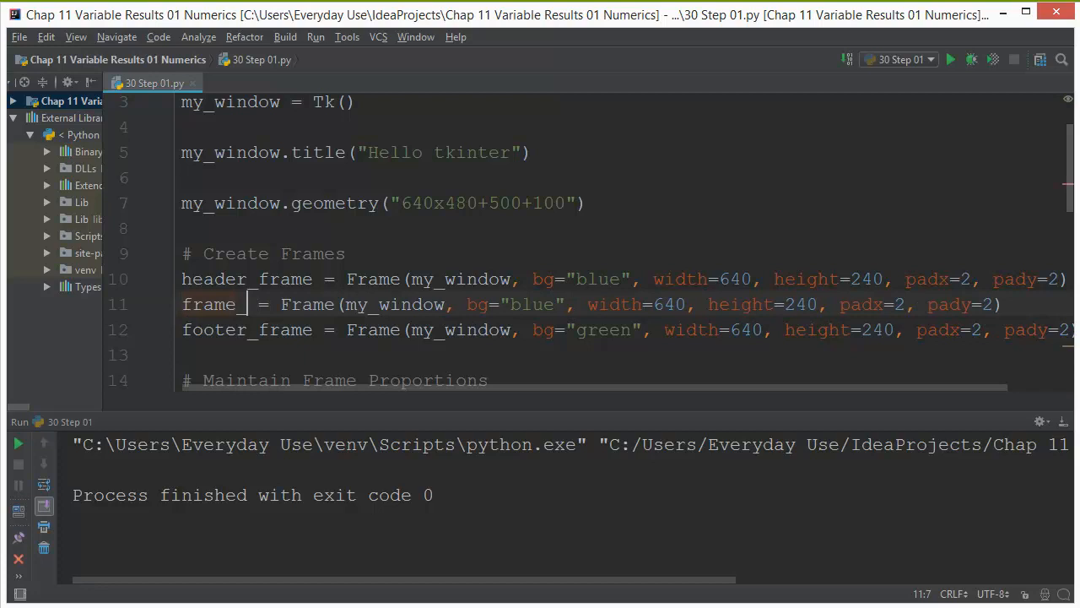
{"action": "type", "text": "1"}
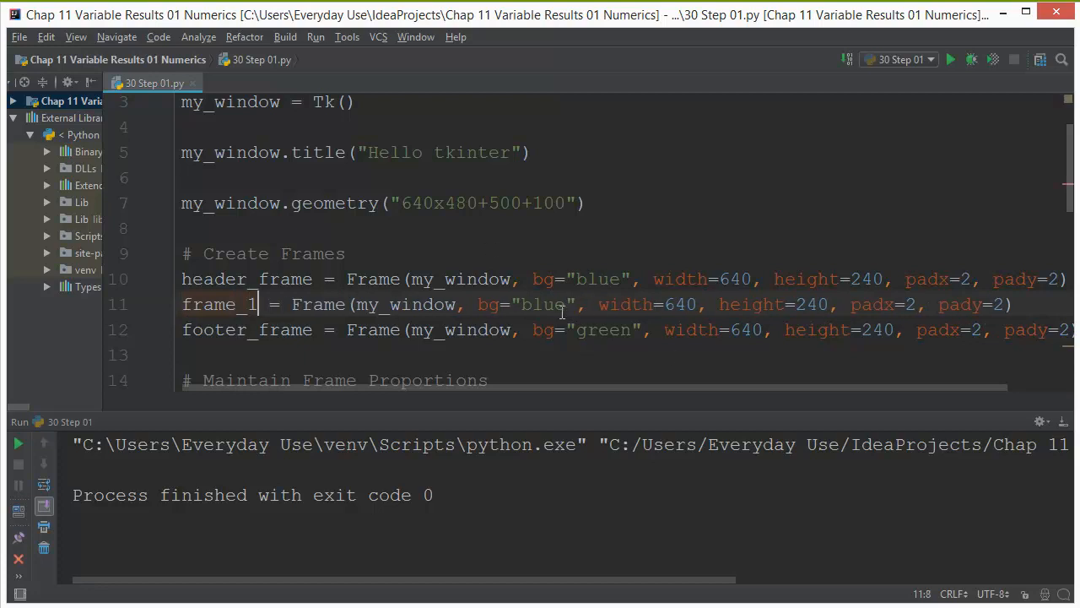
{"action": "double_click", "coordinate": [545, 305]}
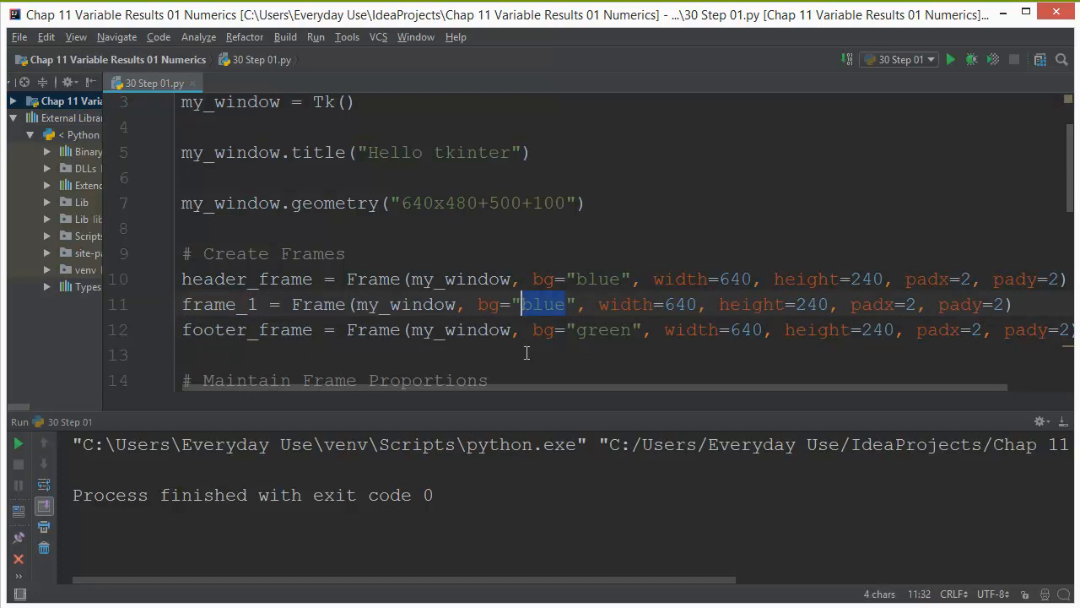
{"action": "type", "text": "white"}
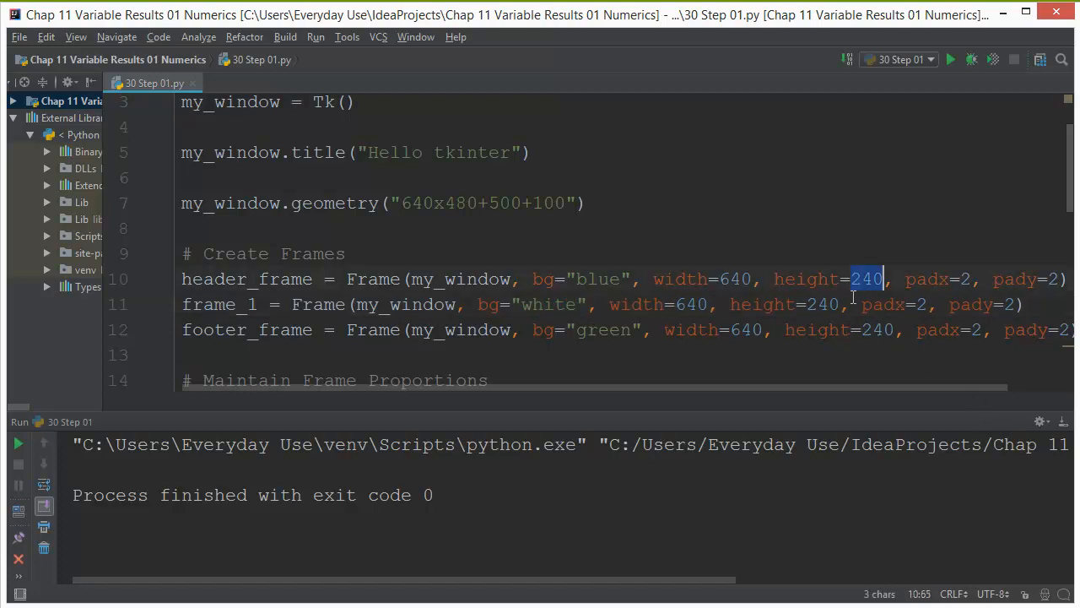
Step: Set the new frame's and footer frame's heights to 160
{"action": "type", "text": "160"}
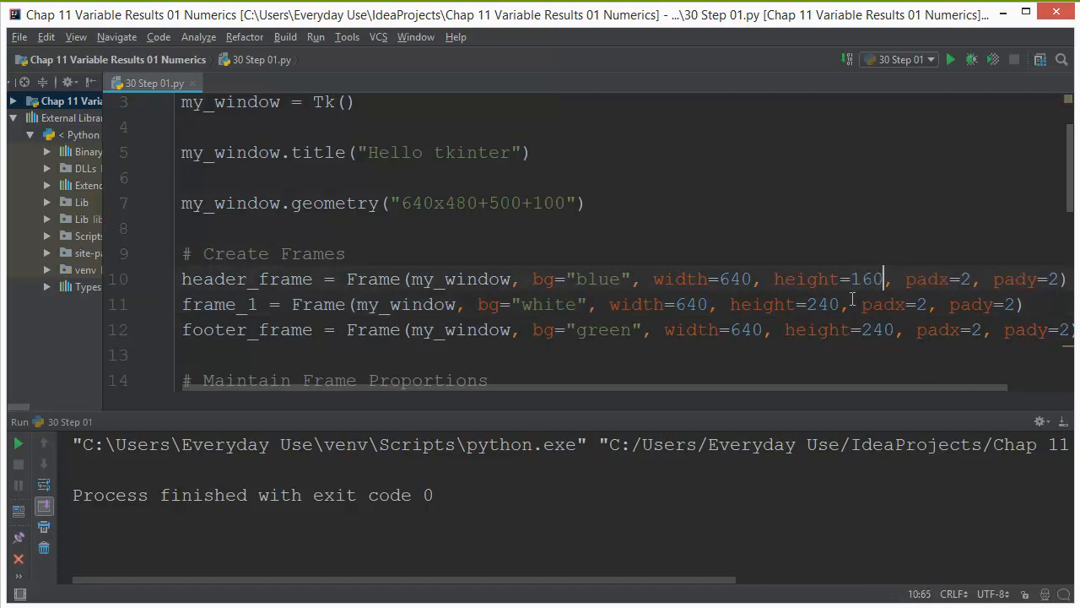
{"action": "double_click", "coordinate": [823, 305]}
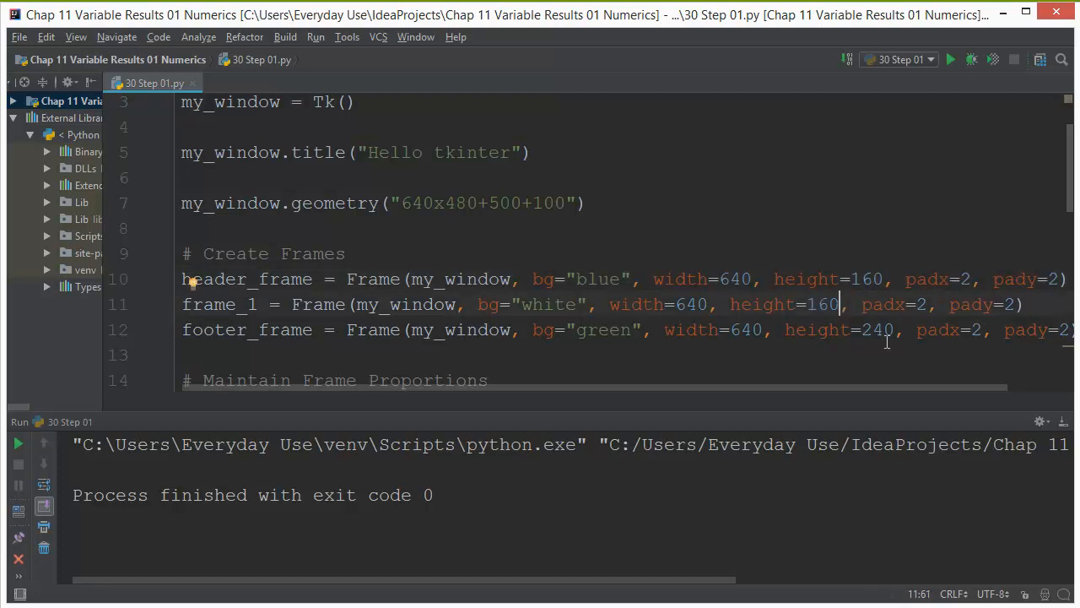
{"action": "double_click", "coordinate": [877, 329]}
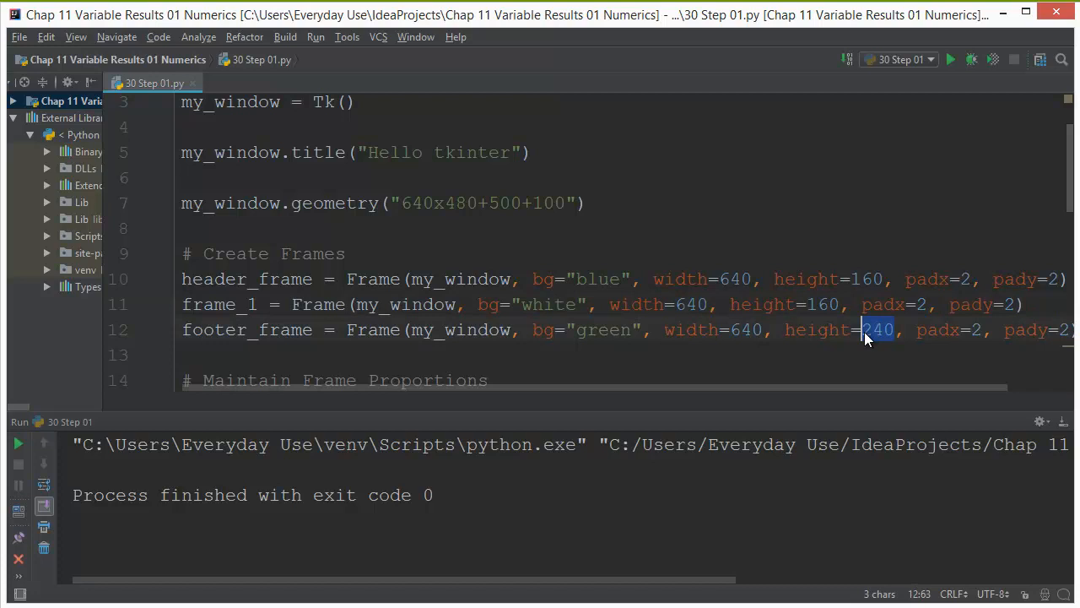
{"action": "type", "text": "160"}
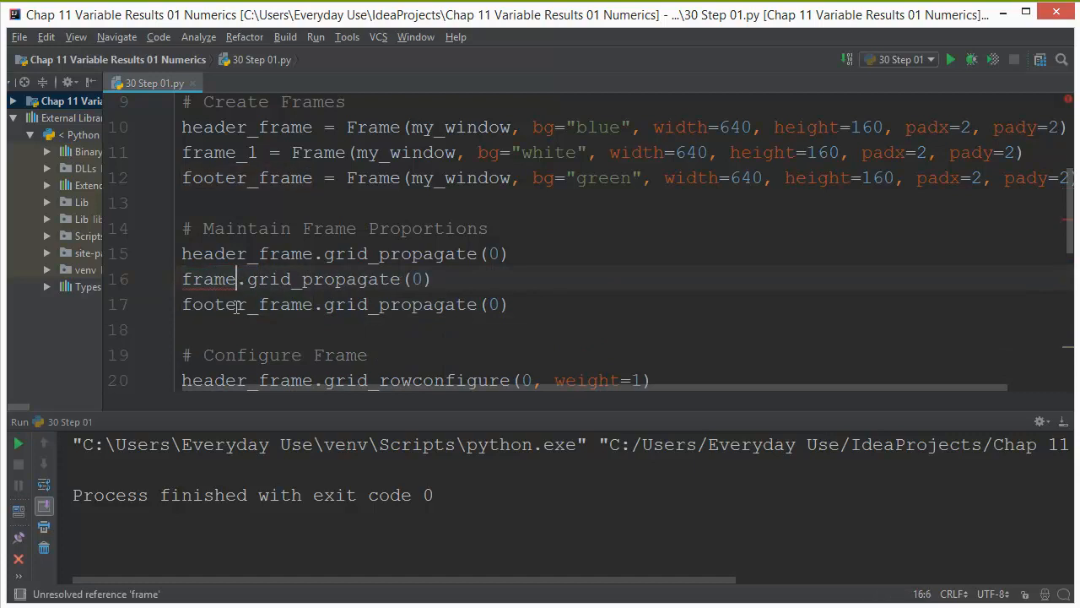
Step: Rename the middle frame's grid reference to frame_1, giving header, frame_1, footer rows 0–2
{"action": "scroll", "scroll_direction": "down", "scroll_amount": 3}
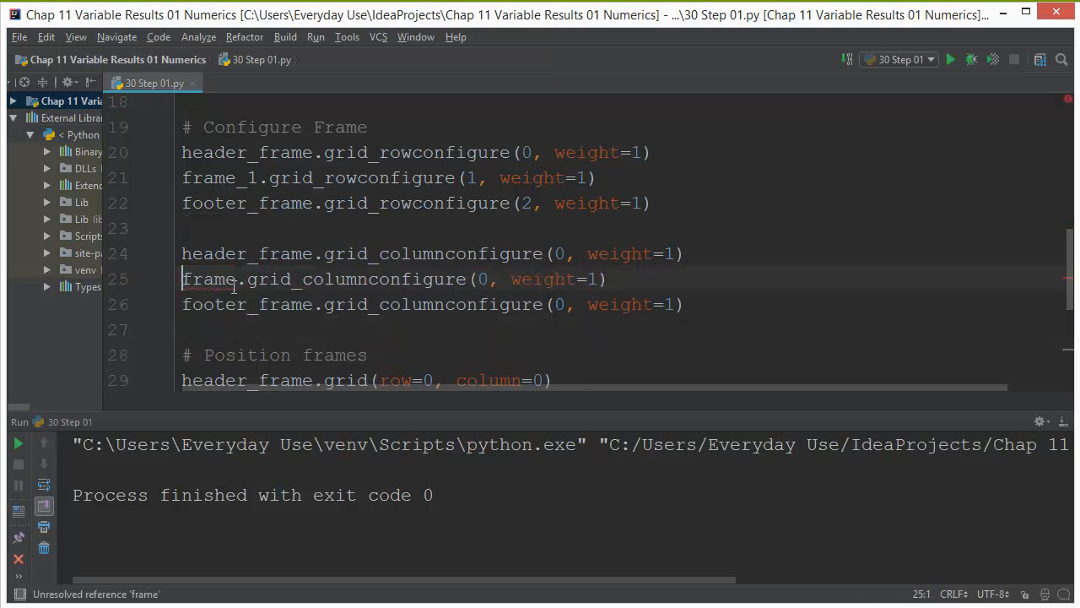
{"action": "type", "text": "_"}
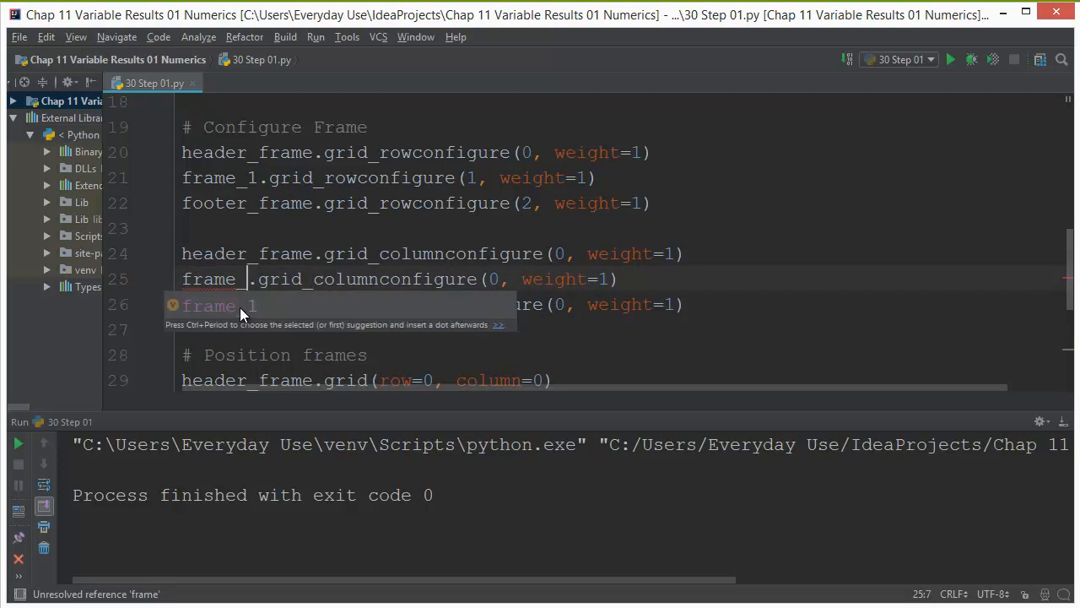
{"action": "scroll", "scroll_direction": "down", "scroll_amount": 3}
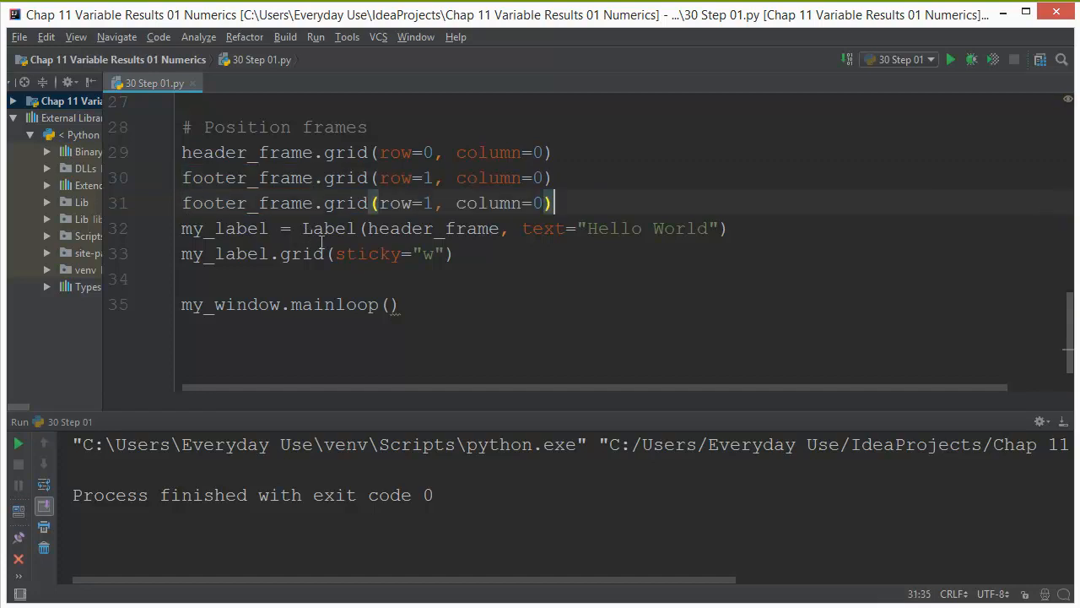
{"action": "key", "text": "Enter"}
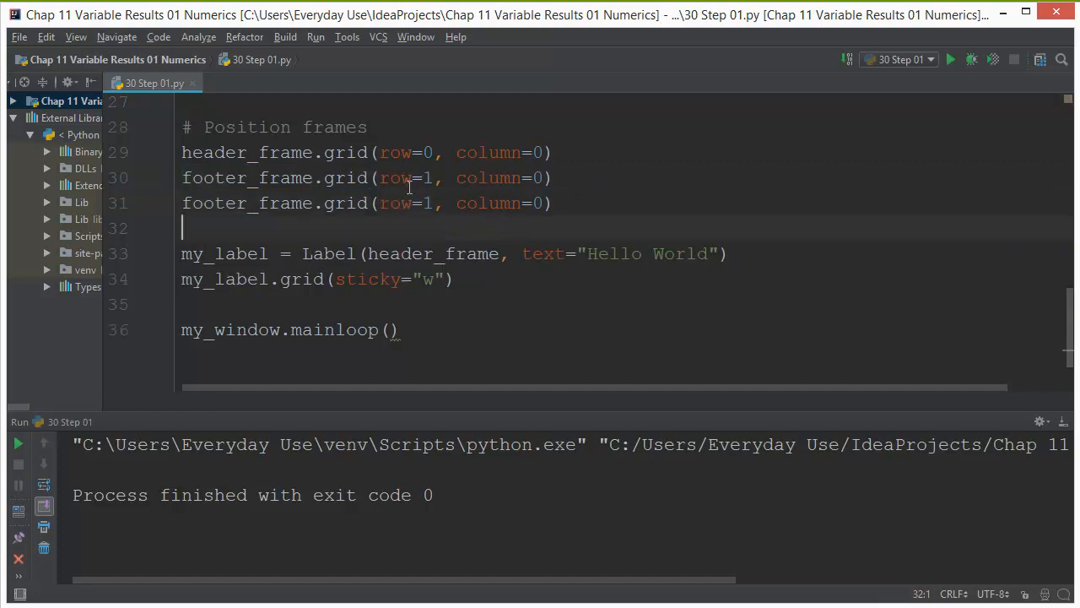
{"action": "double_click", "coordinate": [215, 178]}
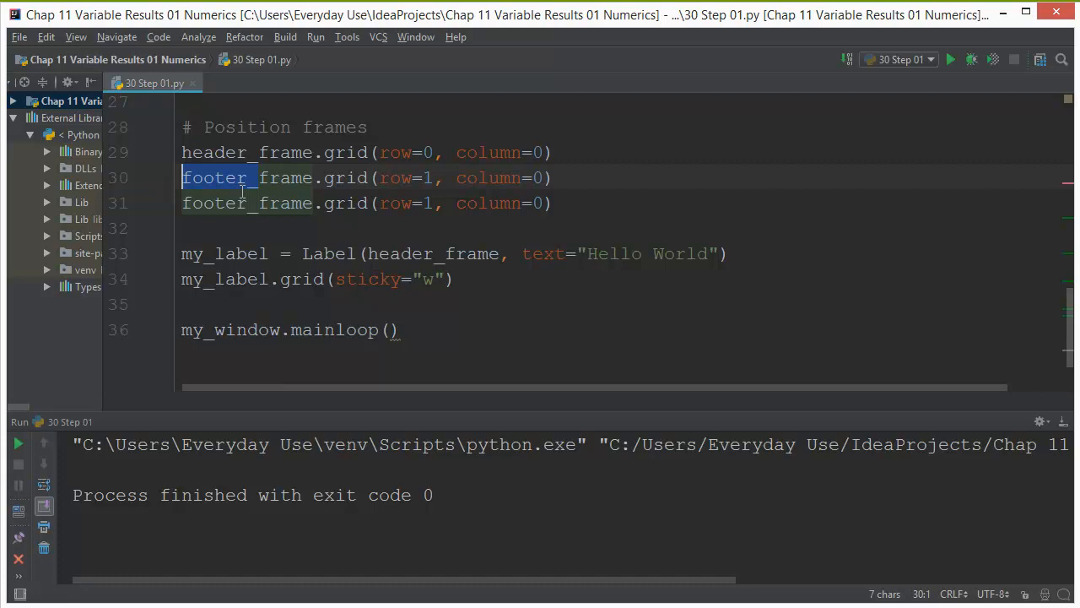
{"action": "type", "text": "frame"}
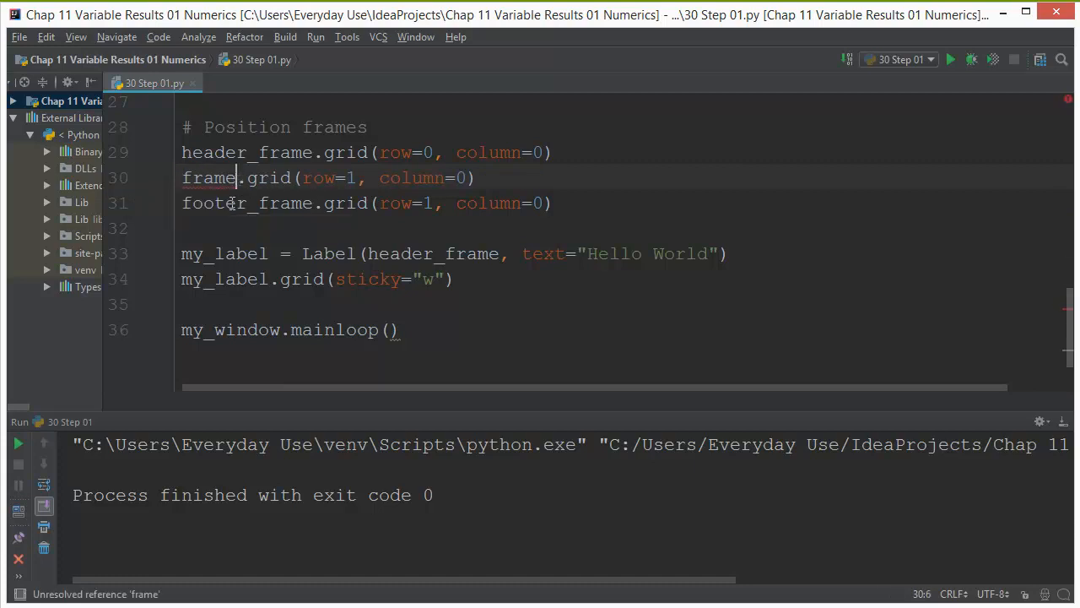
{"action": "type", "text": "_1"}
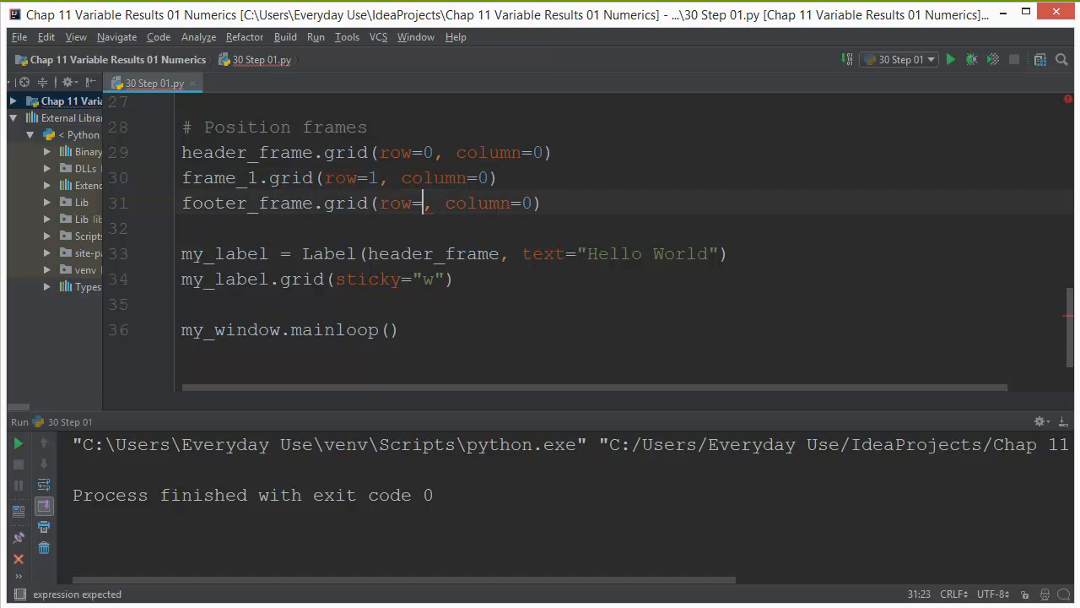
{"action": "scroll", "scroll_direction": "up", "scroll_amount": 3}
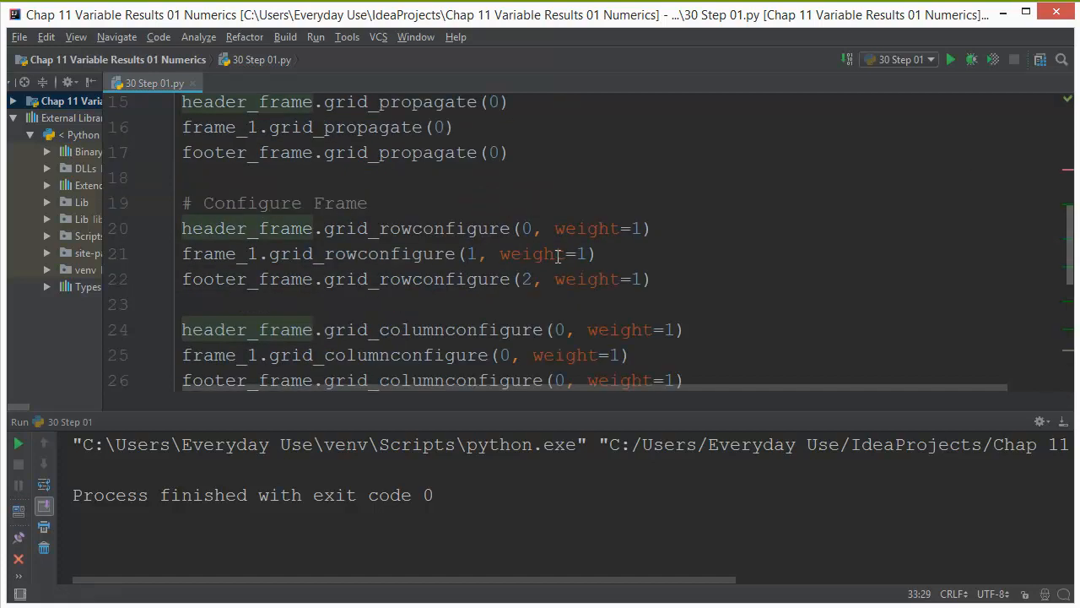
{"action": "scroll", "scroll_direction": "up", "scroll_amount": 3}
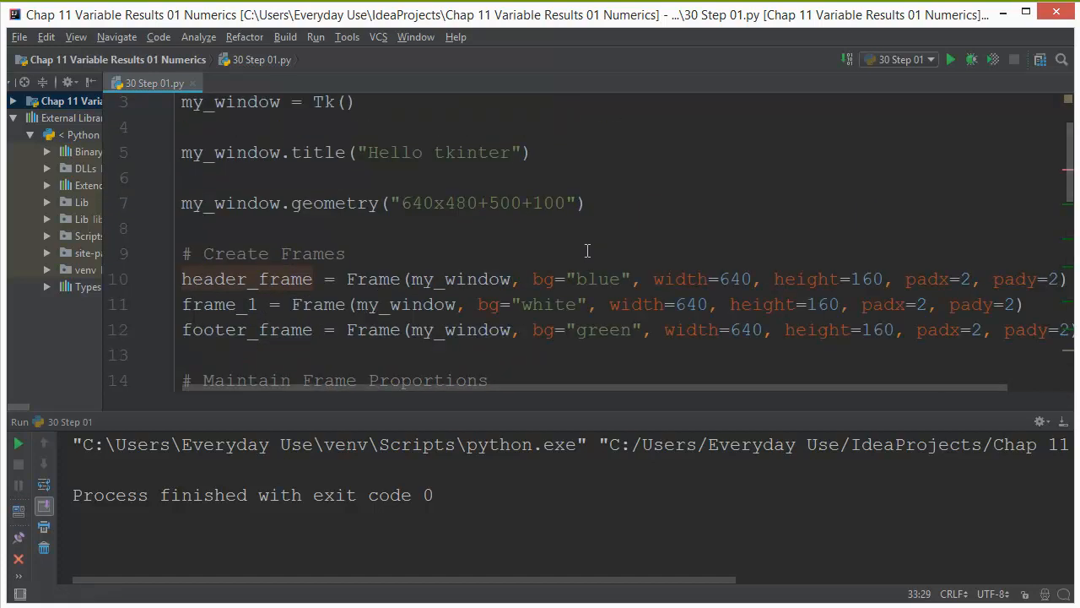
{"action": "scroll", "scroll_direction": "down", "scroll_amount": 3}
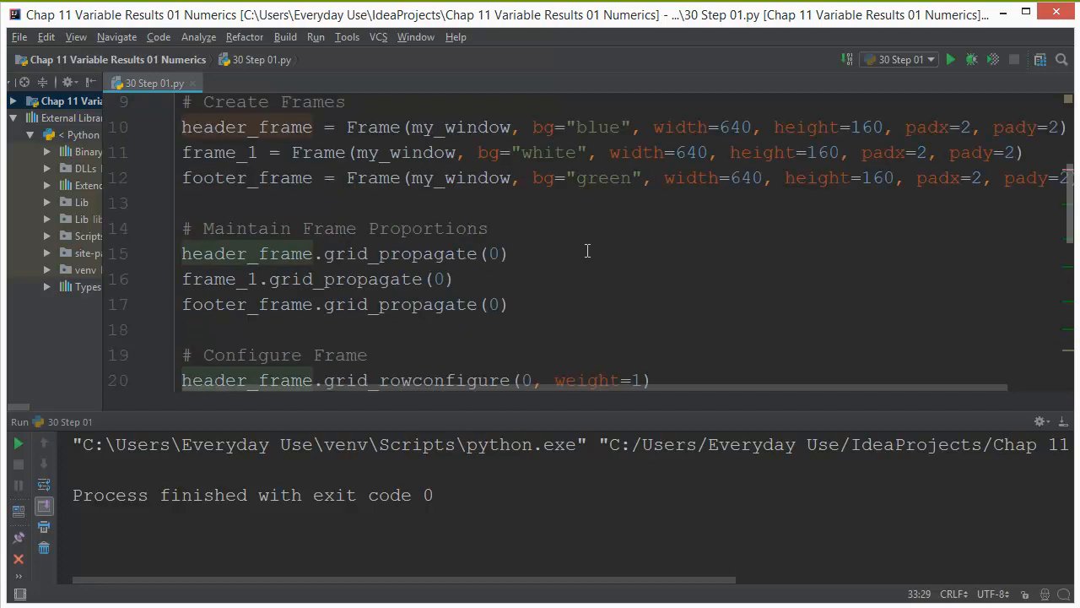
{"action": "scroll", "scroll_direction": "down", "scroll_amount": 3}
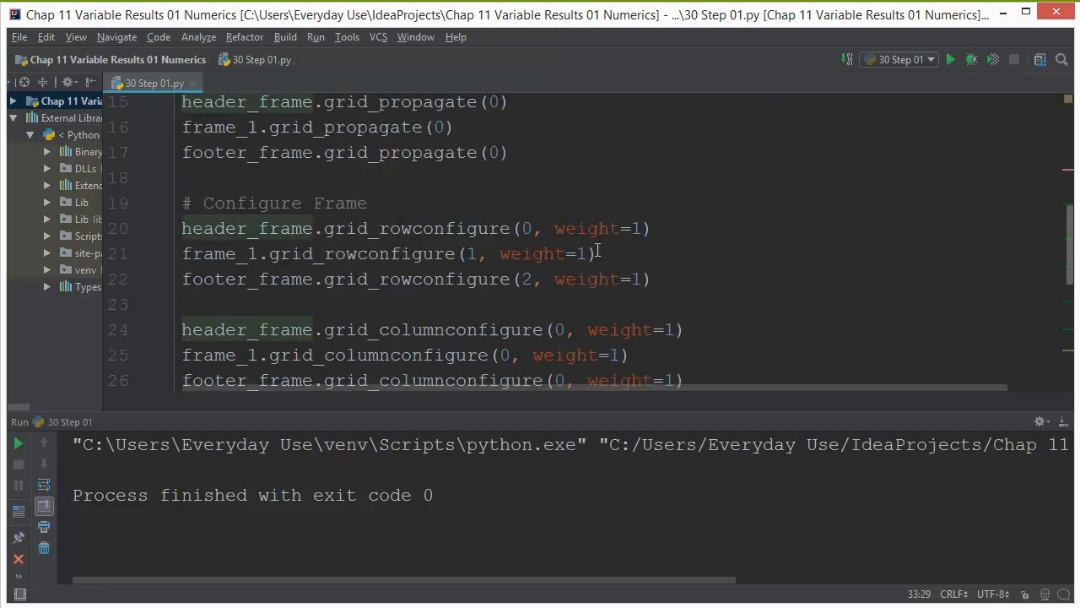
{"action": "scroll", "scroll_direction": "down", "scroll_amount": 3}
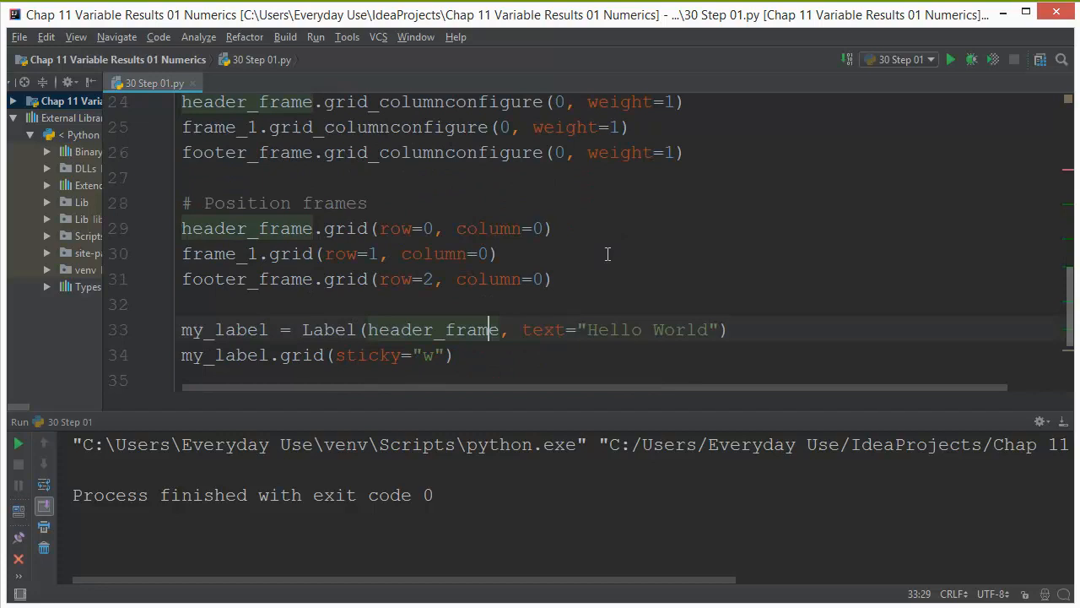
{"action": "scroll", "scroll_direction": "down", "scroll_amount": 3}
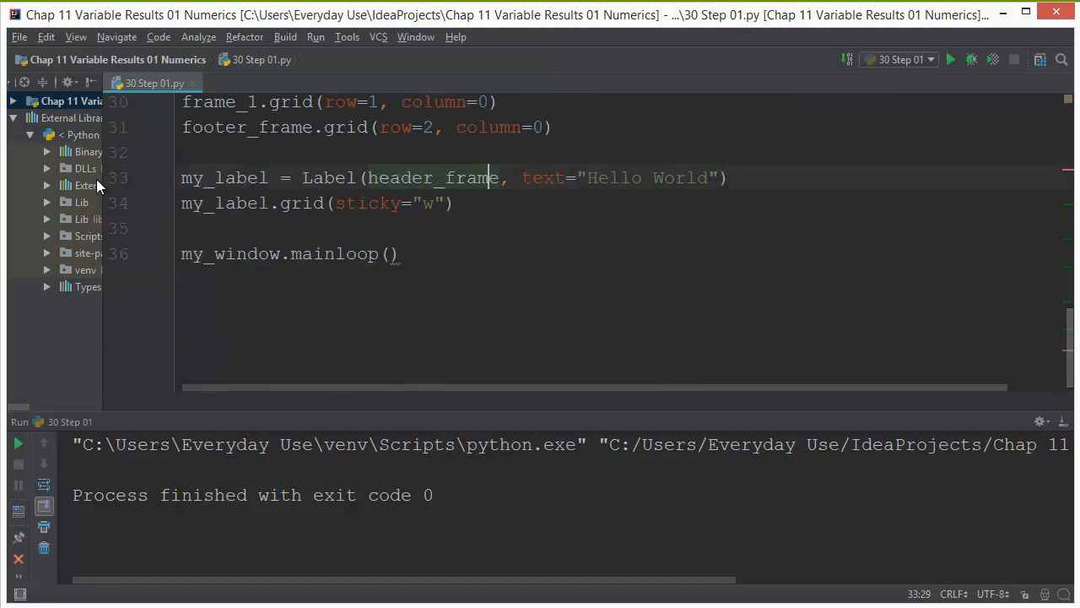
{"action": "left_click", "coordinate": [951, 59]}
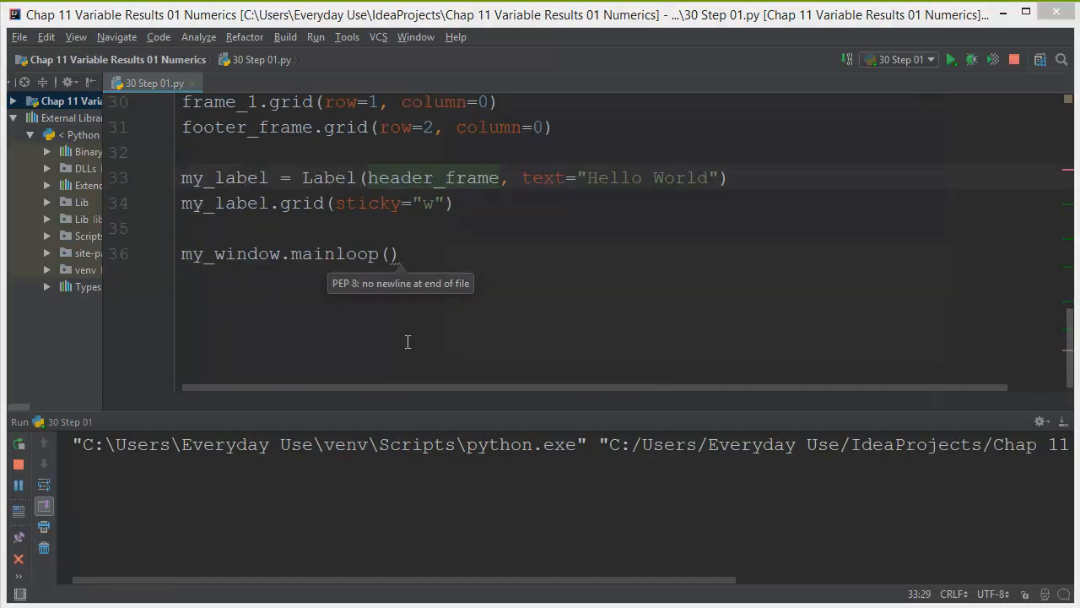
{"action": "left_click", "coordinate": [951, 59]}
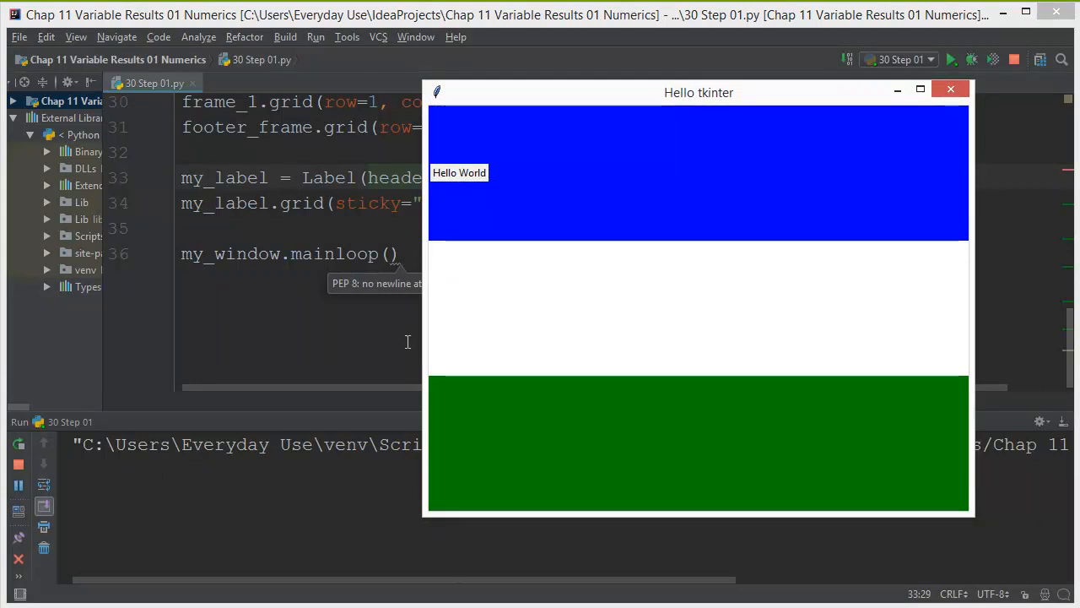
{"action": "mouse_move", "coordinate": [641, 180]}
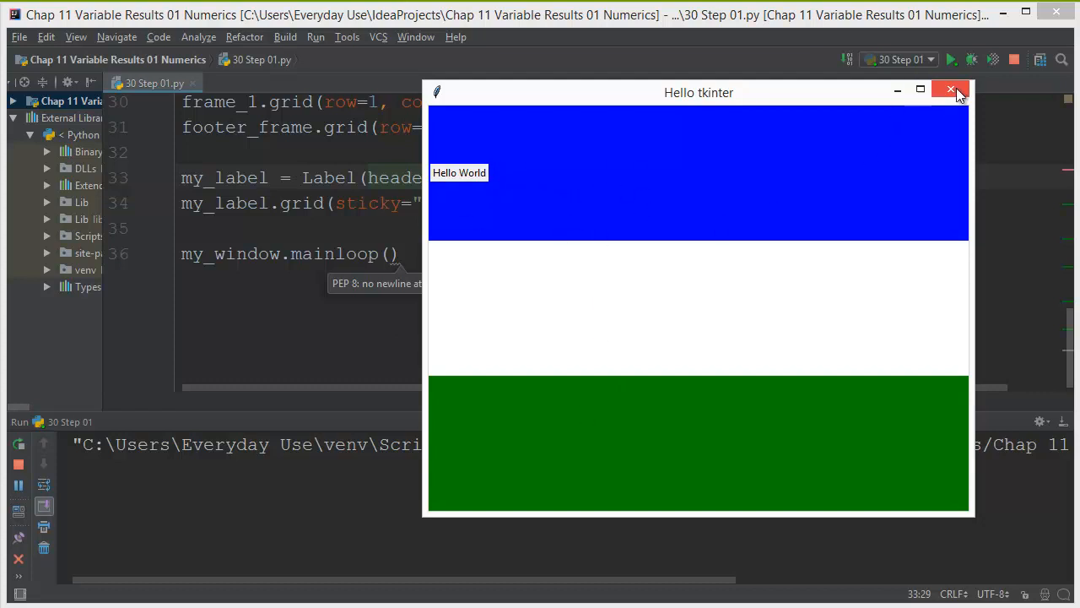
{"action": "left_click", "coordinate": [952, 89]}
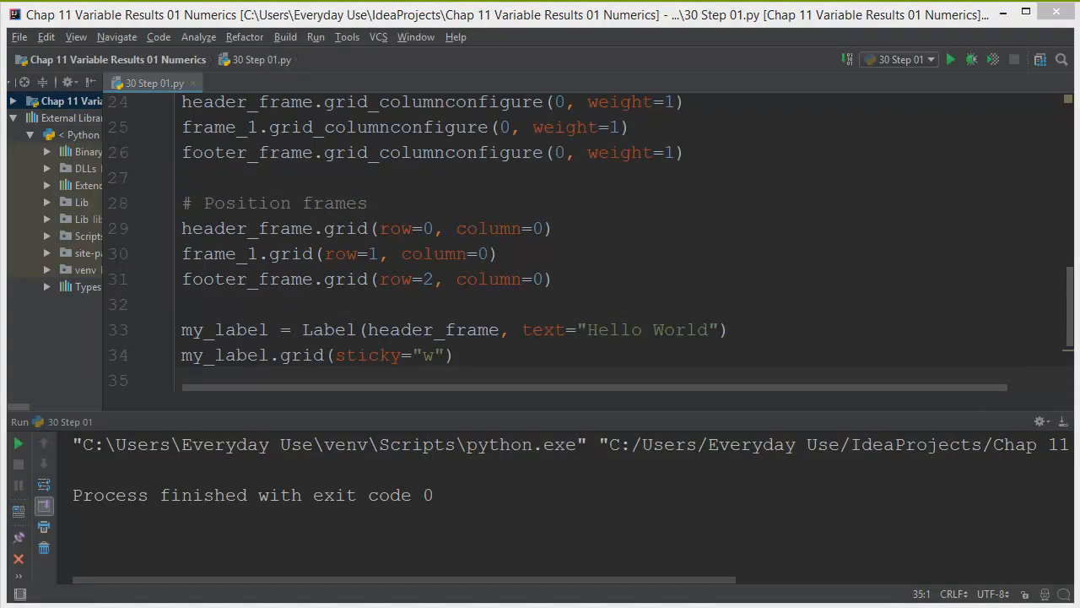
{"action": "mouse_move", "coordinate": [621, 409]}
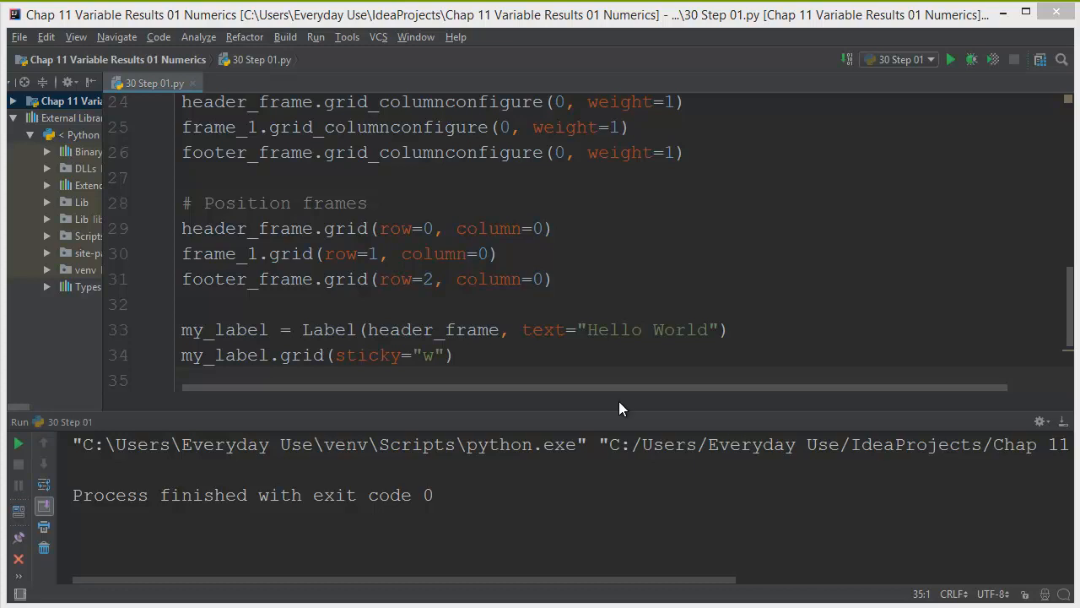
{"action": "mouse_move", "coordinate": [614, 342]}
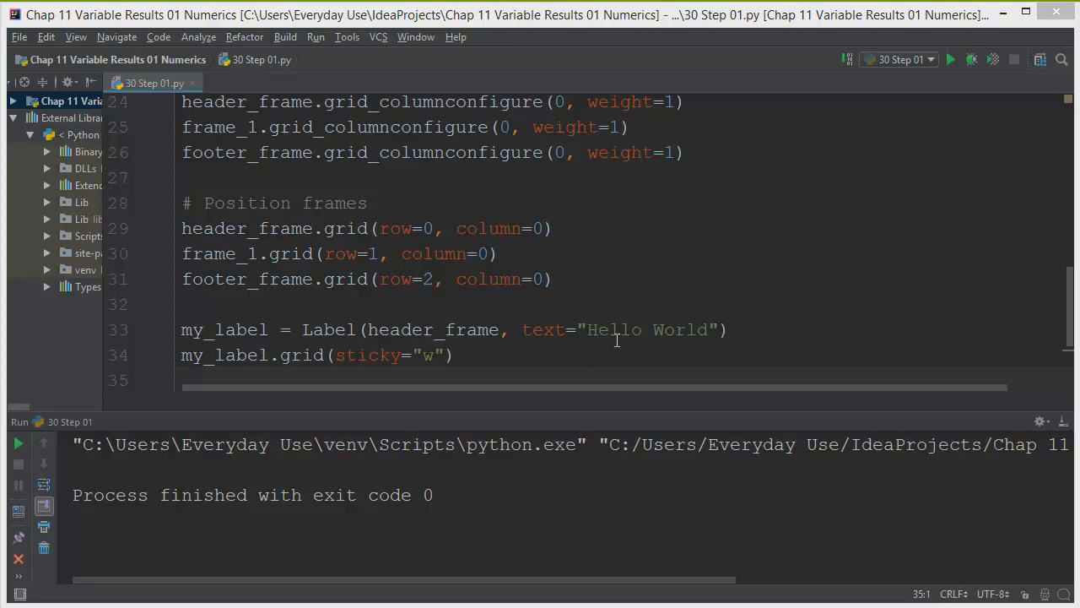
{"action": "mouse_move", "coordinate": [676, 333]}
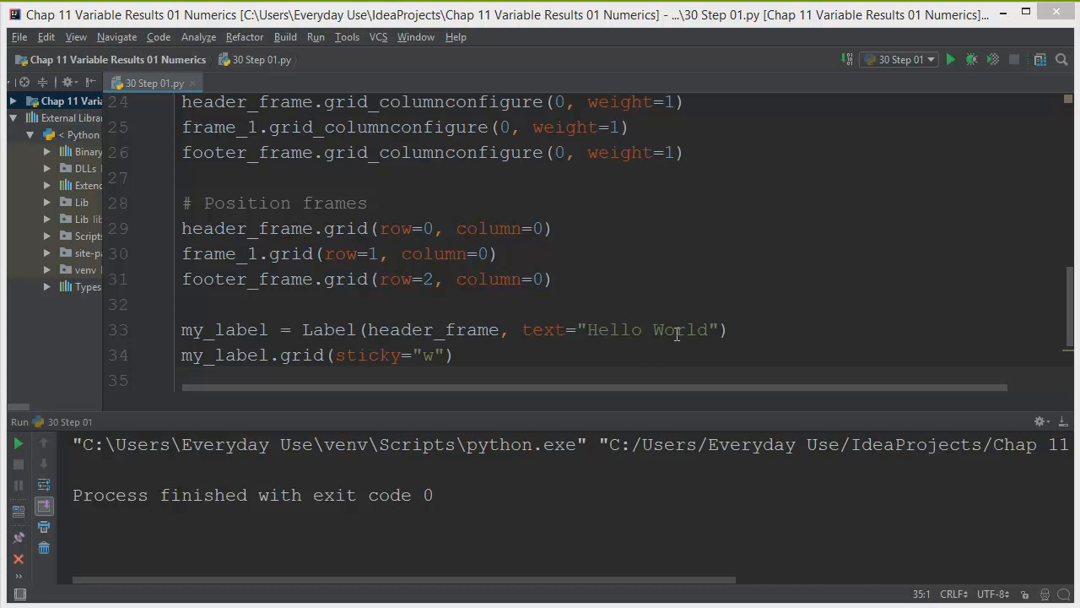
Step: Add a # Header comment banner with a Logo line above the label code
{"action": "left_click", "coordinate": [323, 254]}
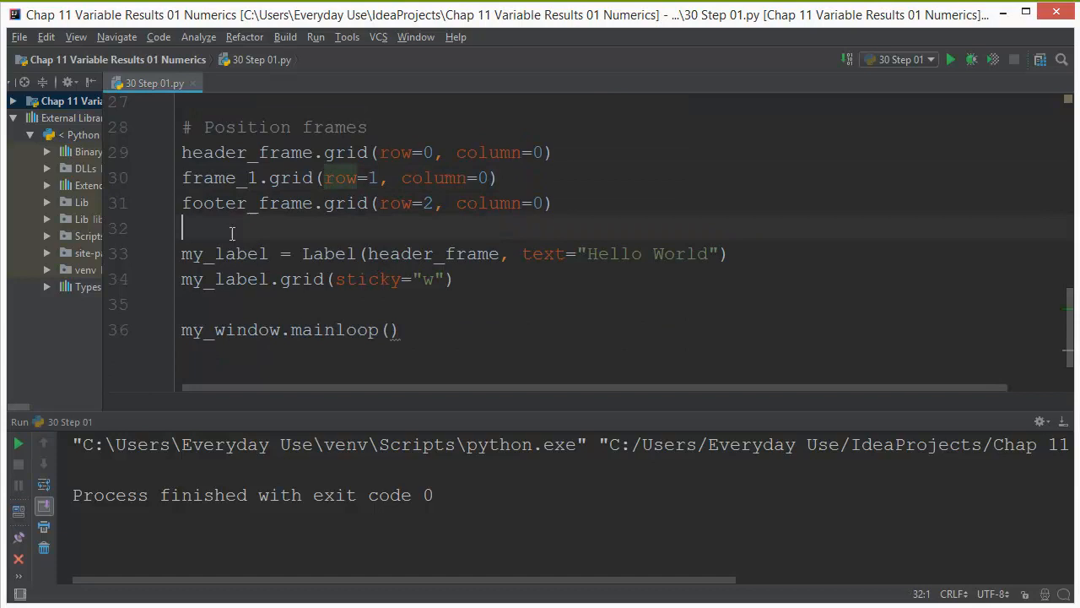
{"action": "type", "text": "#"}
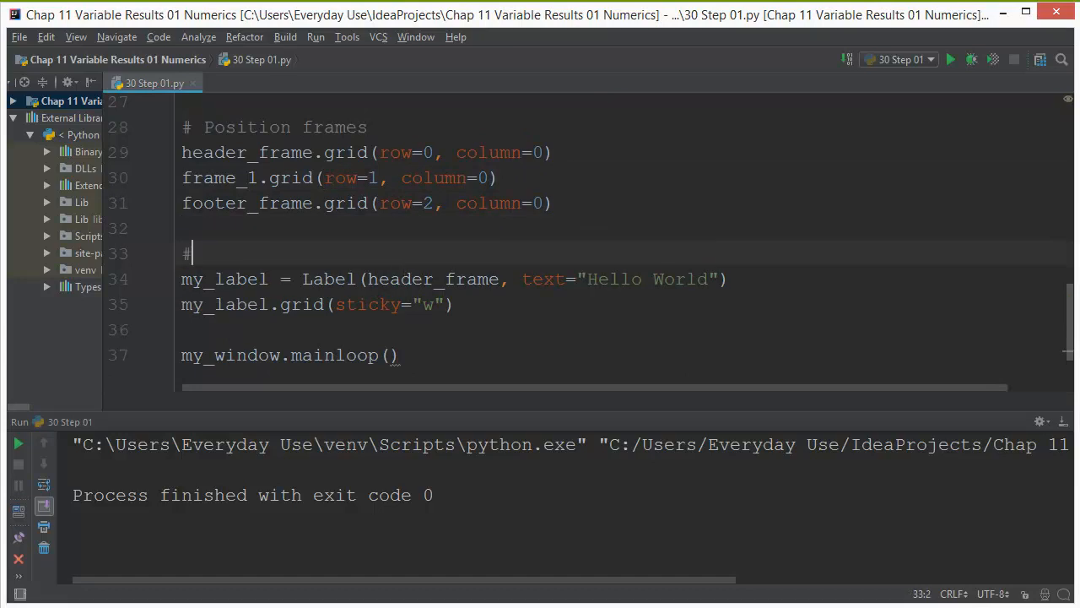
{"action": "type", "text": "Header"}
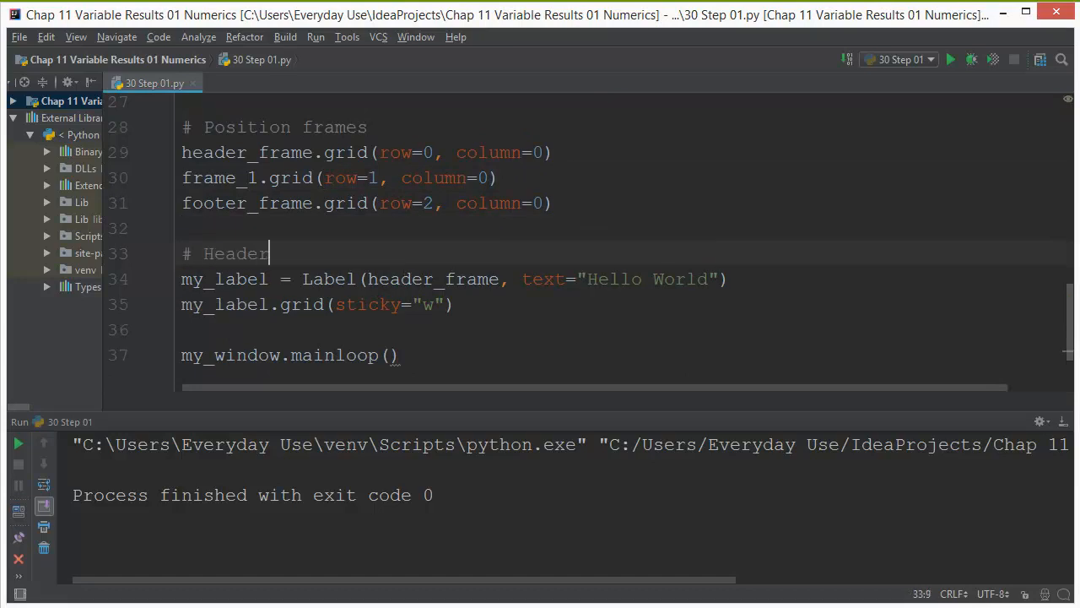
{"action": "double_click", "coordinate": [235, 253]}
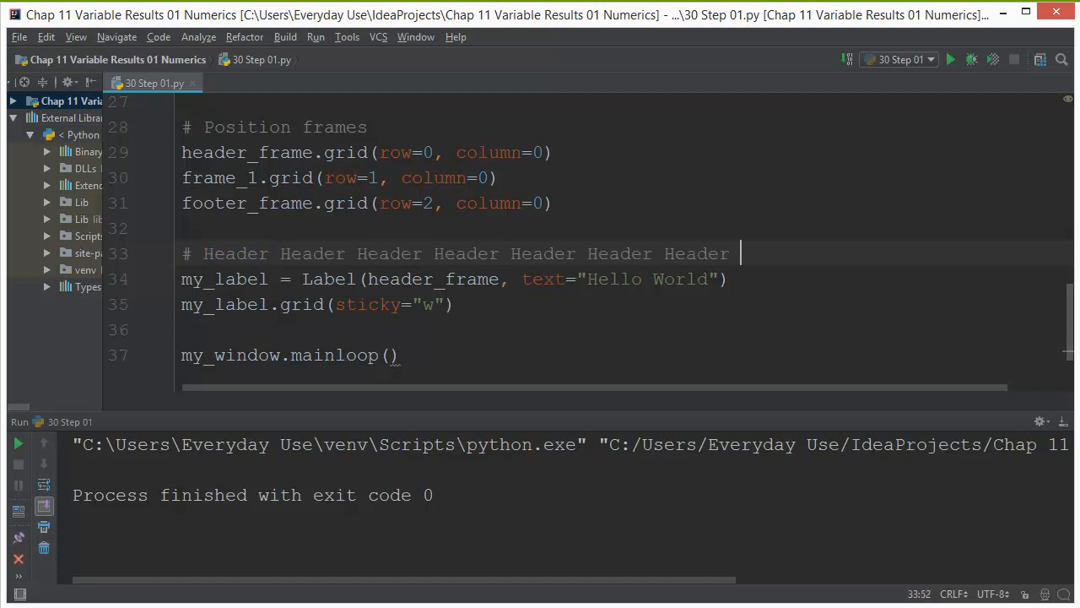
{"action": "key", "text": "Enter"}
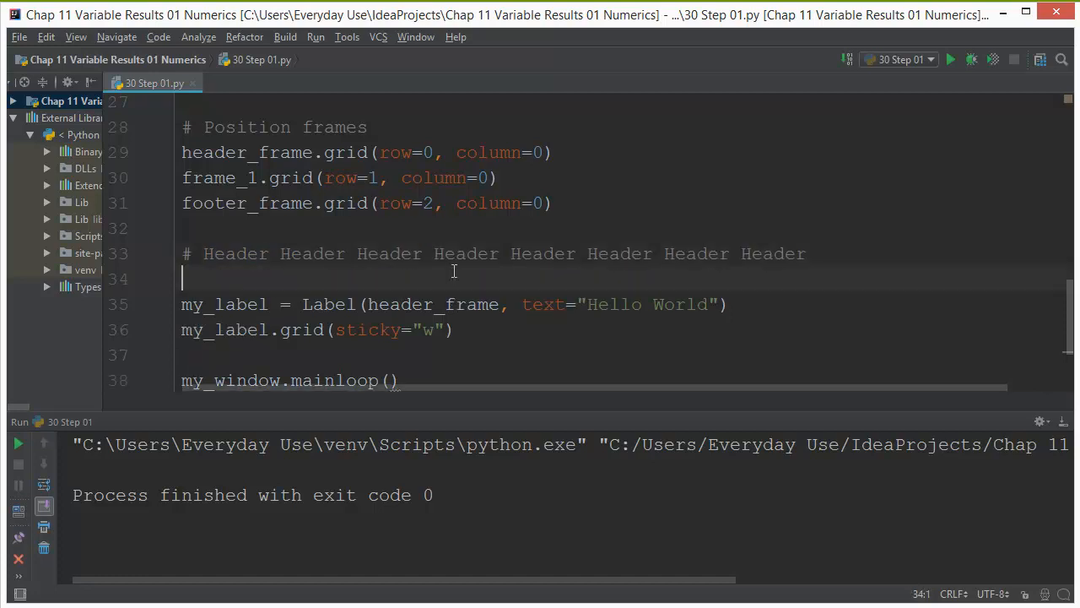
{"action": "type", "text": "#"}
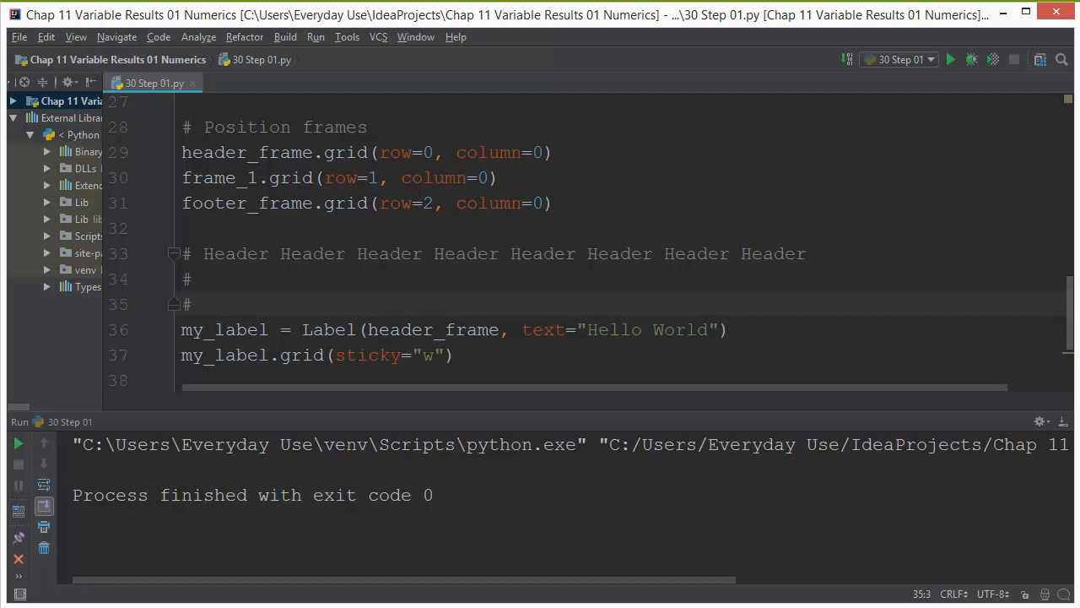
{"action": "type", "text": "Logo"}
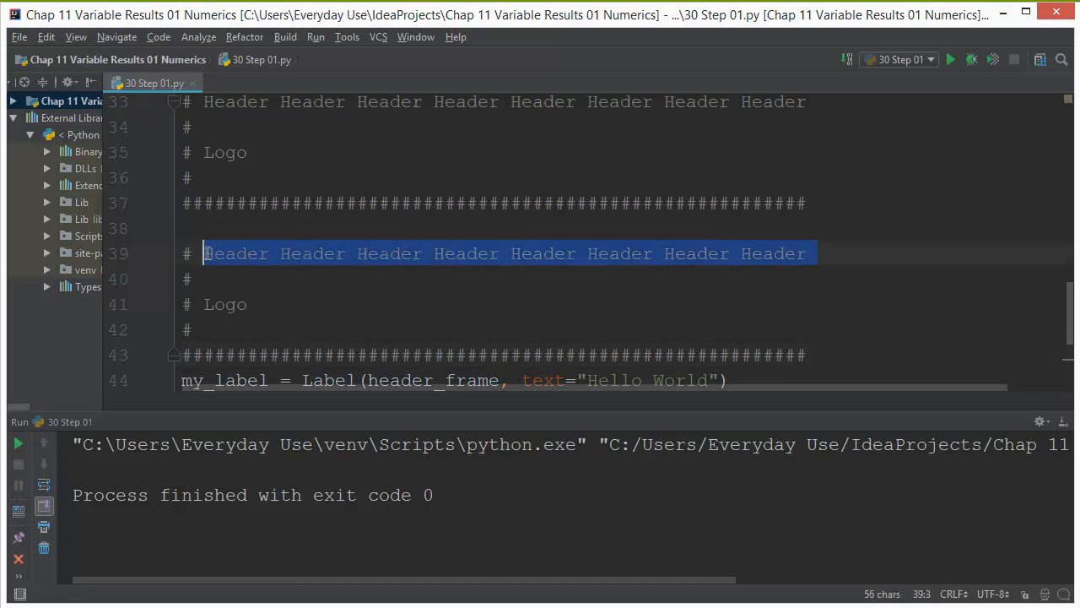
Step: Add a Frame_1 banner with an Instructions line, then select it for copying
{"action": "type", "text": "Frame"}
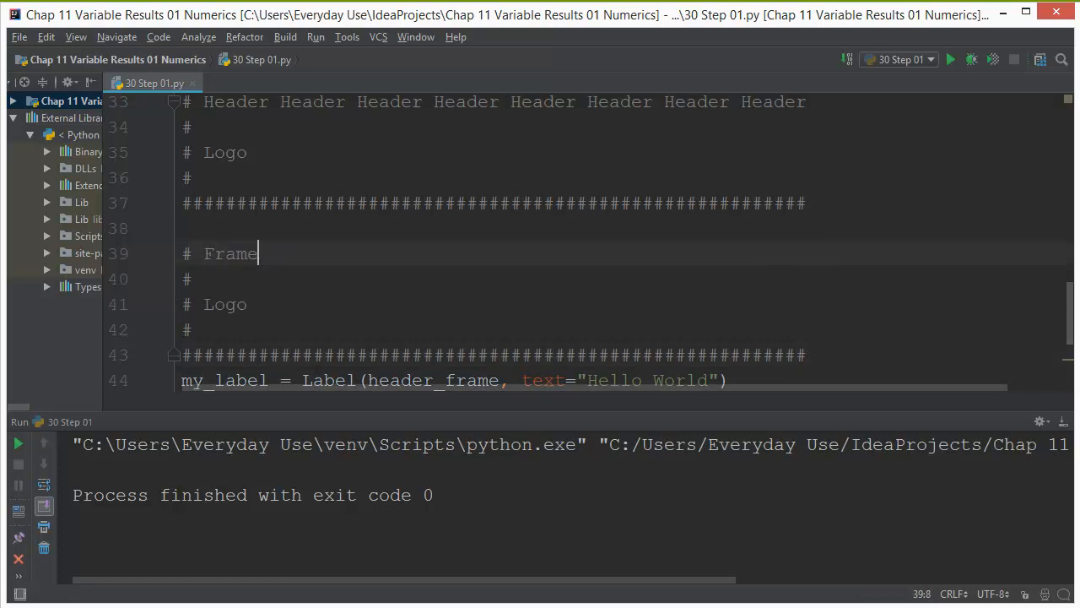
{"action": "type", "text": "_1"}
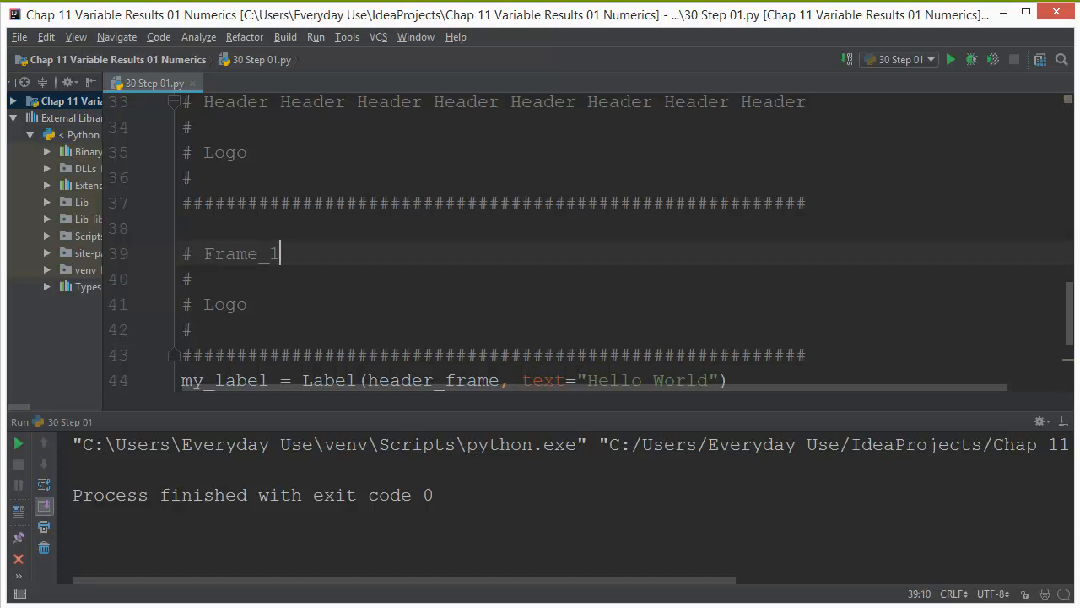
{"action": "double_click", "coordinate": [241, 254]}
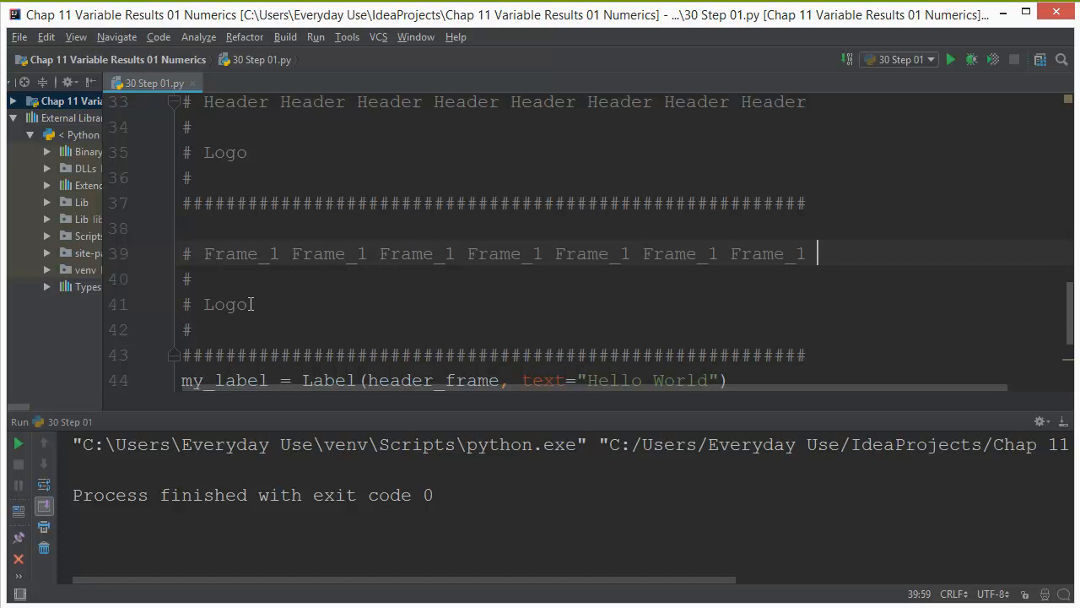
{"action": "double_click", "coordinate": [225, 304]}
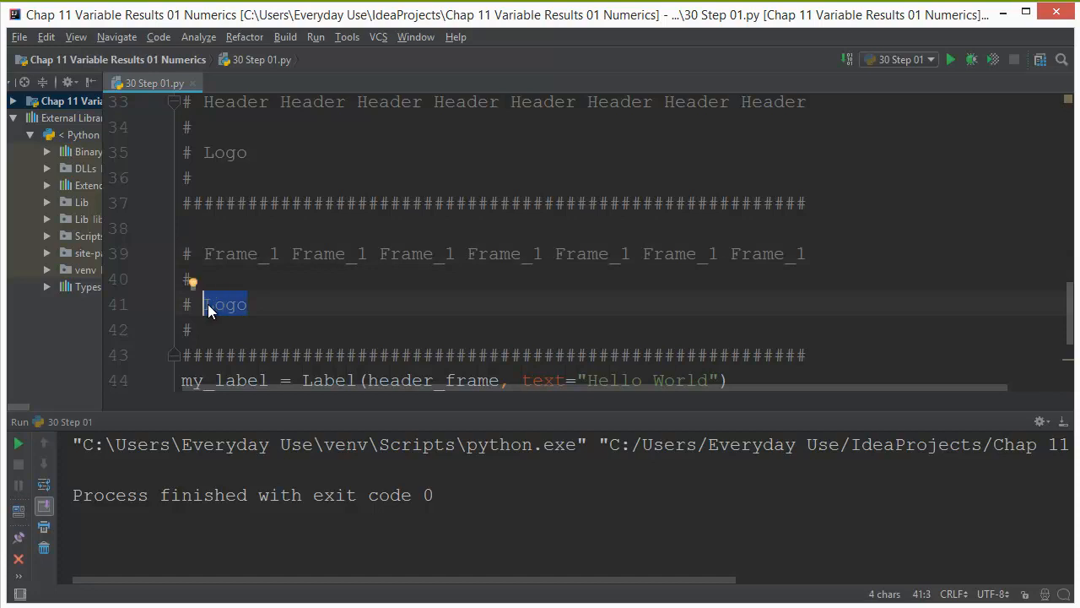
{"action": "type", "text": "Instructio"}
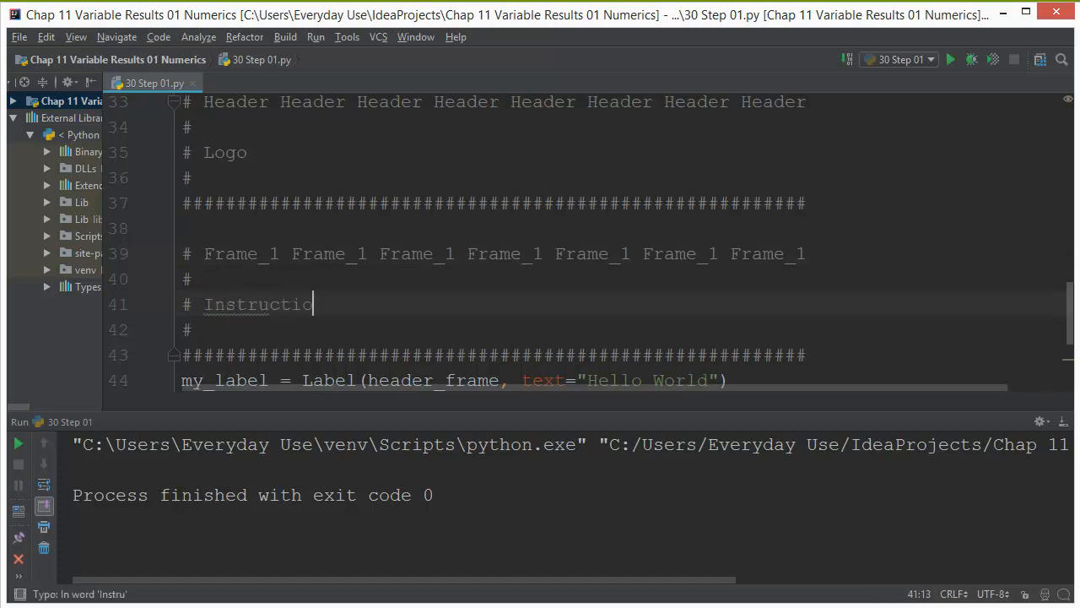
{"action": "type", "text": "ns"}
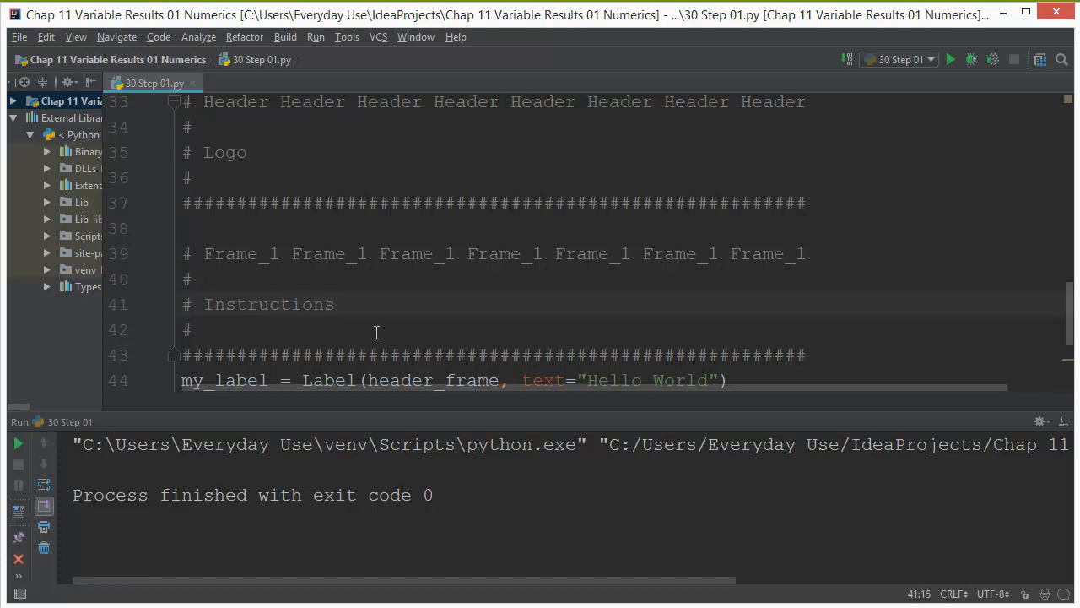
{"action": "left_click_drag", "start_coordinate": [182, 228], "coordinate": [806, 354]}
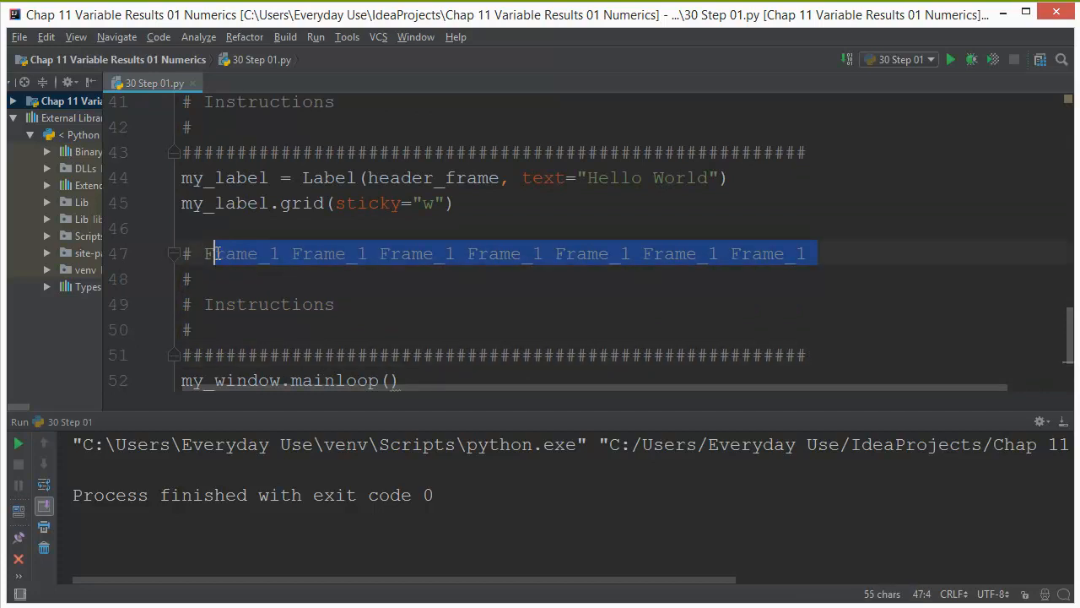
Step: Turn the copied banner into a Footer section with a Button line
{"action": "type", "text": "Footer Footer Footer Footer Footer Footer Footer Footer"}
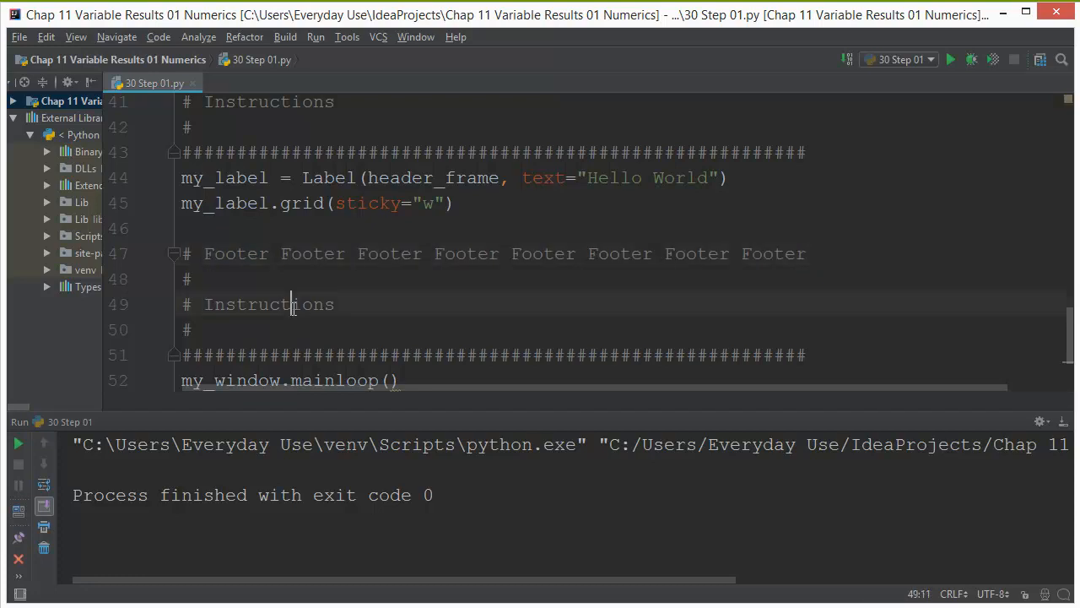
{"action": "type", "text": "Button"}
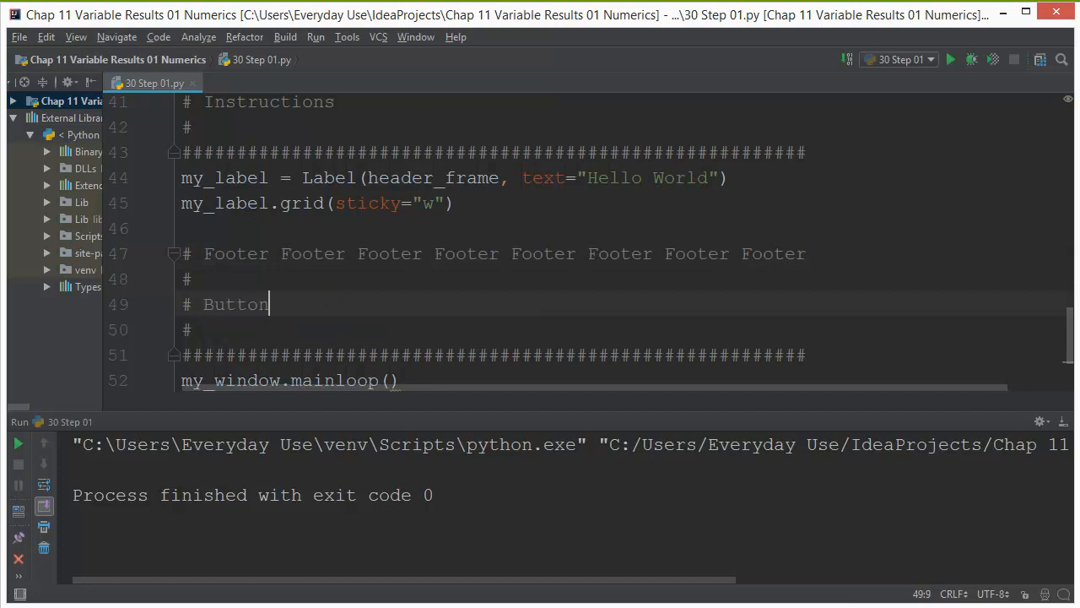
{"action": "scroll", "scroll_direction": "up", "scroll_amount": 3}
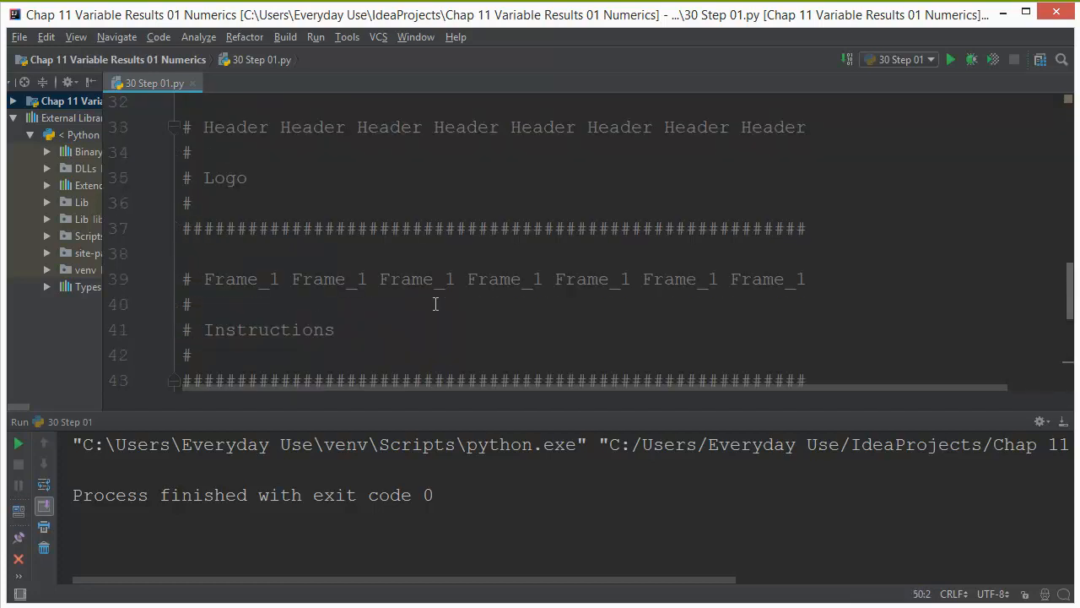
{"action": "scroll", "scroll_direction": "up", "scroll_amount": 3}
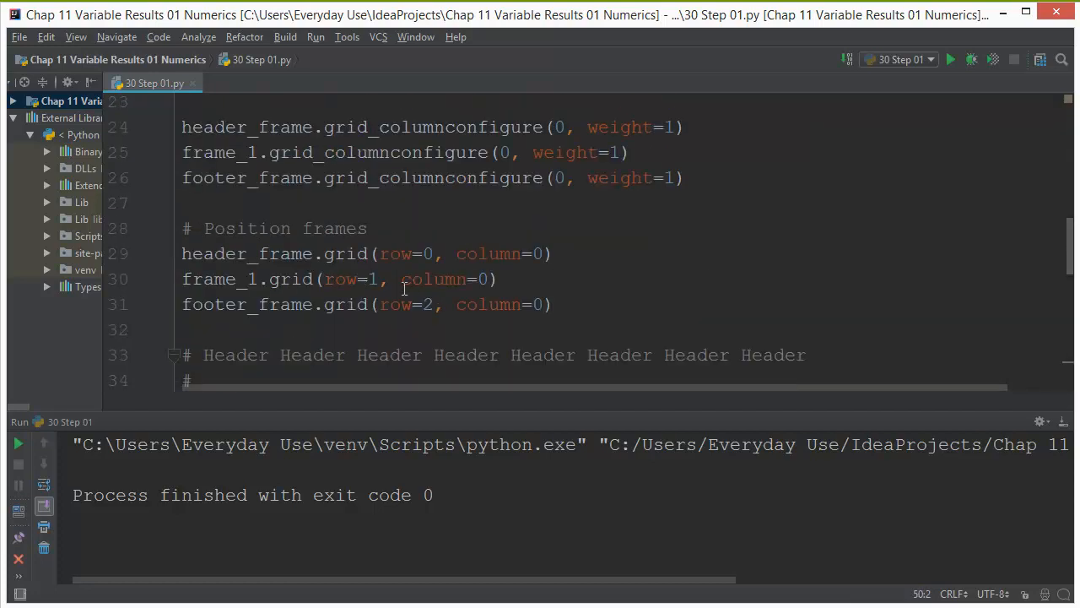
Step: Run the script to confirm Hello World shows in the white frame_1, then close the window
{"action": "scroll", "scroll_direction": "down", "scroll_amount": 3}
{"action": "type", "text": "my_label.grid(sticky=\"w\")"}
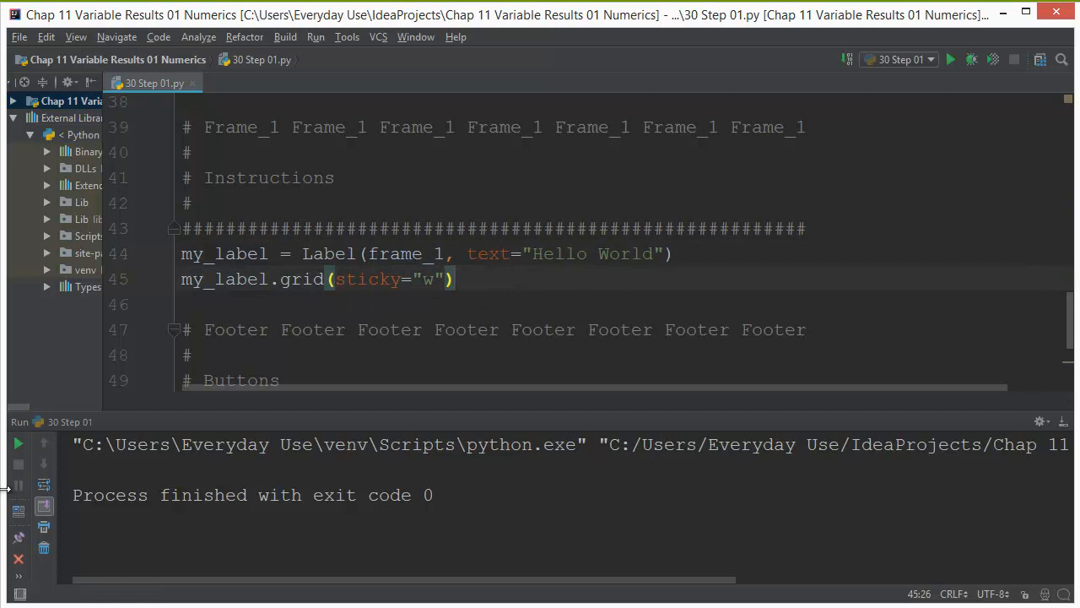
{"action": "left_click", "coordinate": [951, 59]}
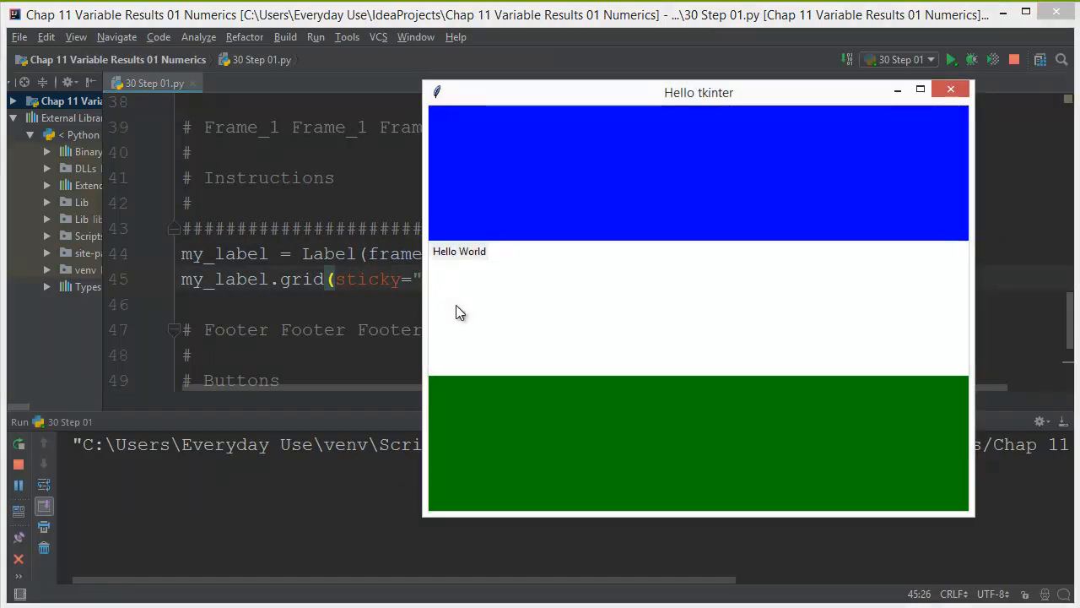
{"action": "mouse_move", "coordinate": [763, 152]}
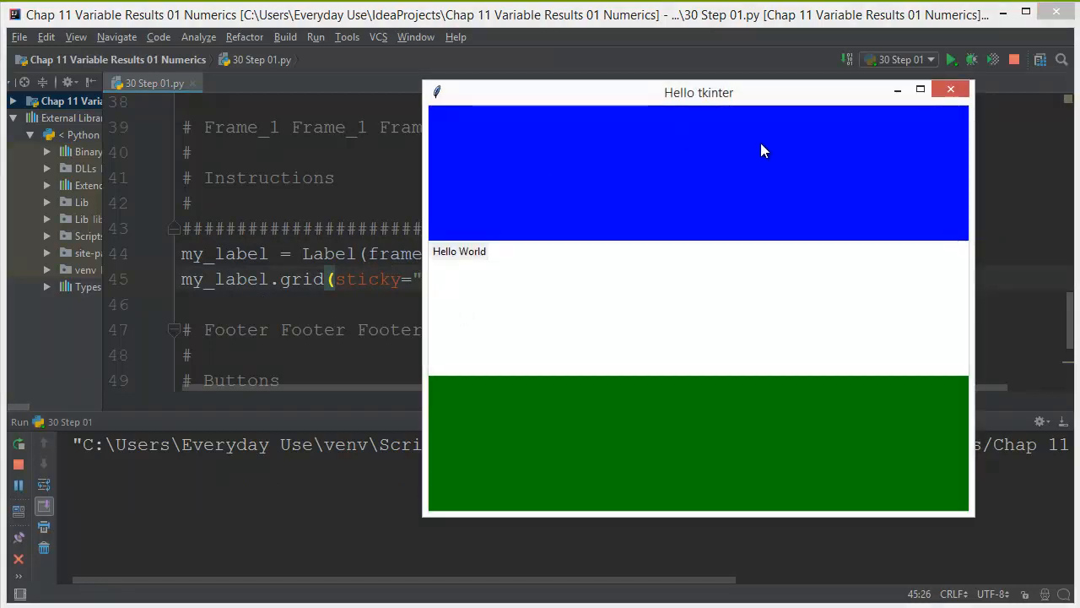
{"action": "left_click", "coordinate": [951, 89]}
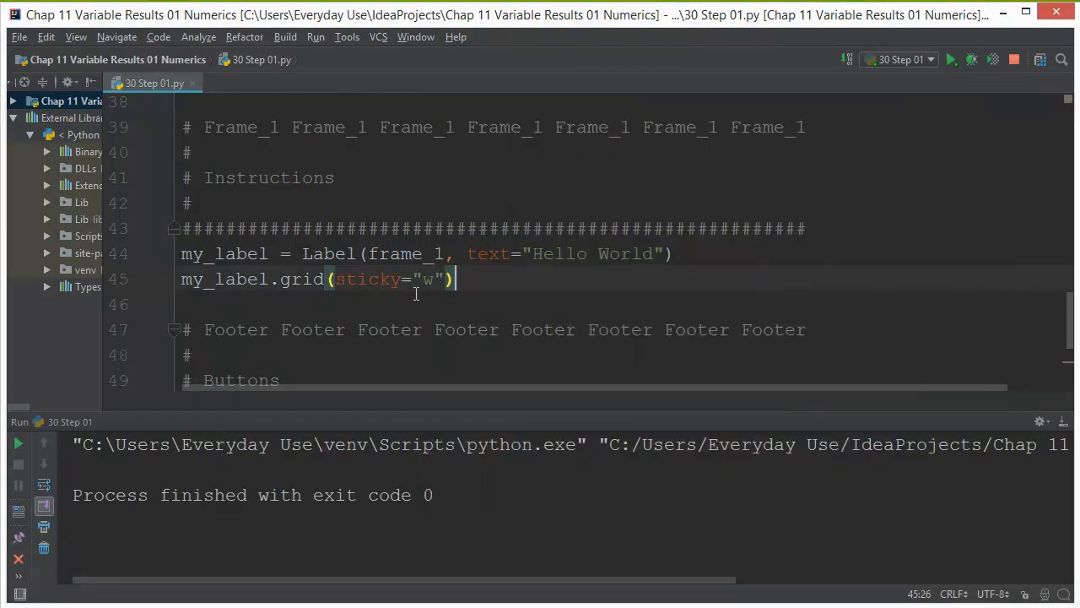
Step: Rename my_label to my_label1 and place the cursor on line 38 under the Logo comment
{"action": "scroll", "scroll_direction": "up", "scroll_amount": 3}
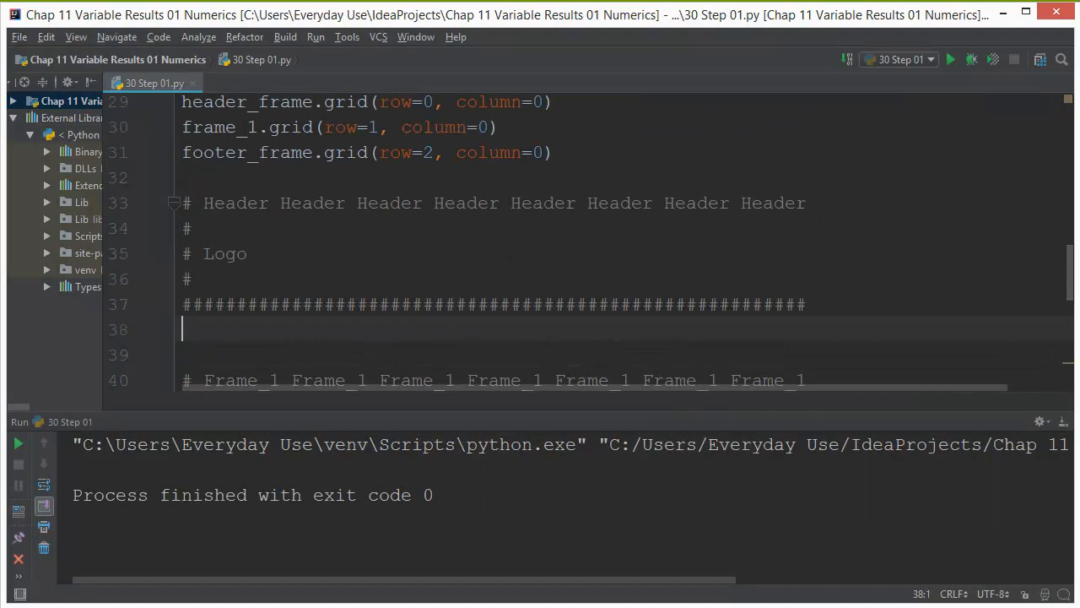
{"action": "scroll", "scroll_direction": "down", "scroll_amount": 3}
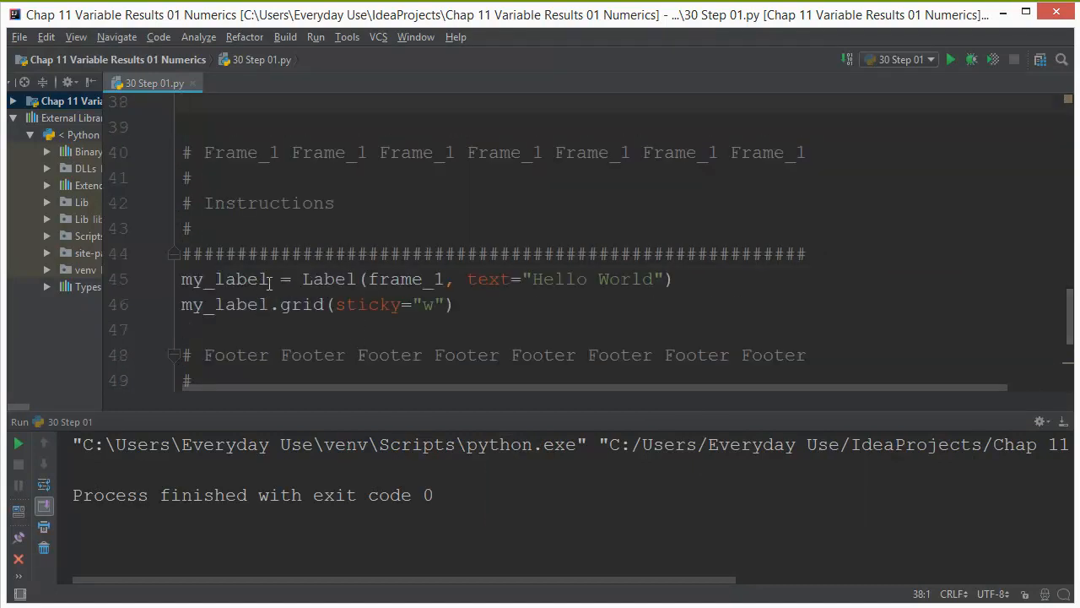
{"action": "left_click", "coordinate": [272, 304]}
{"action": "type", "text": "1"}
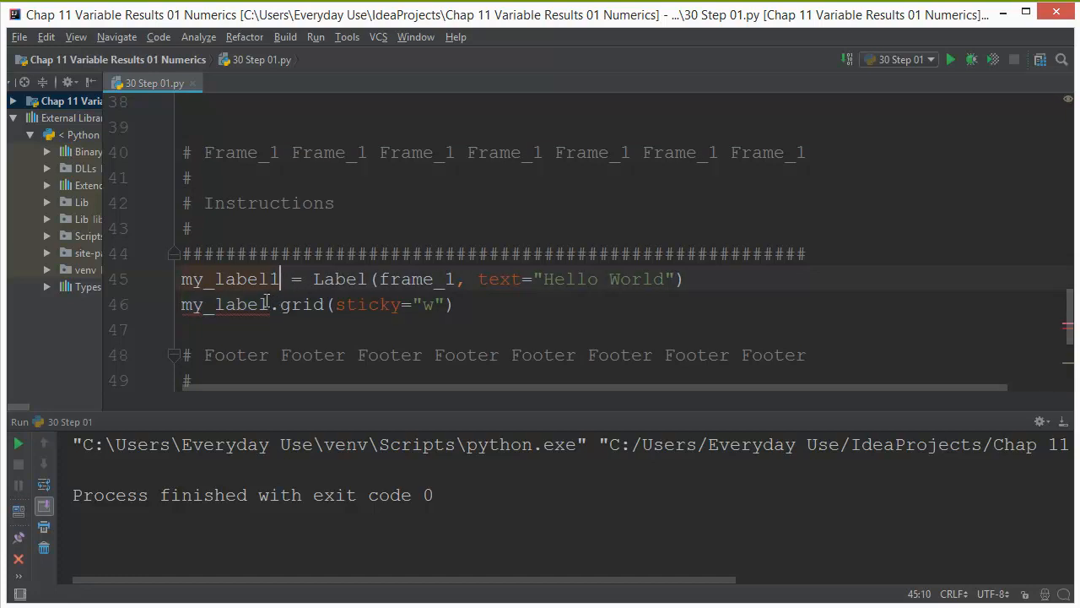
{"action": "scroll", "scroll_direction": "up", "scroll_amount": 3}
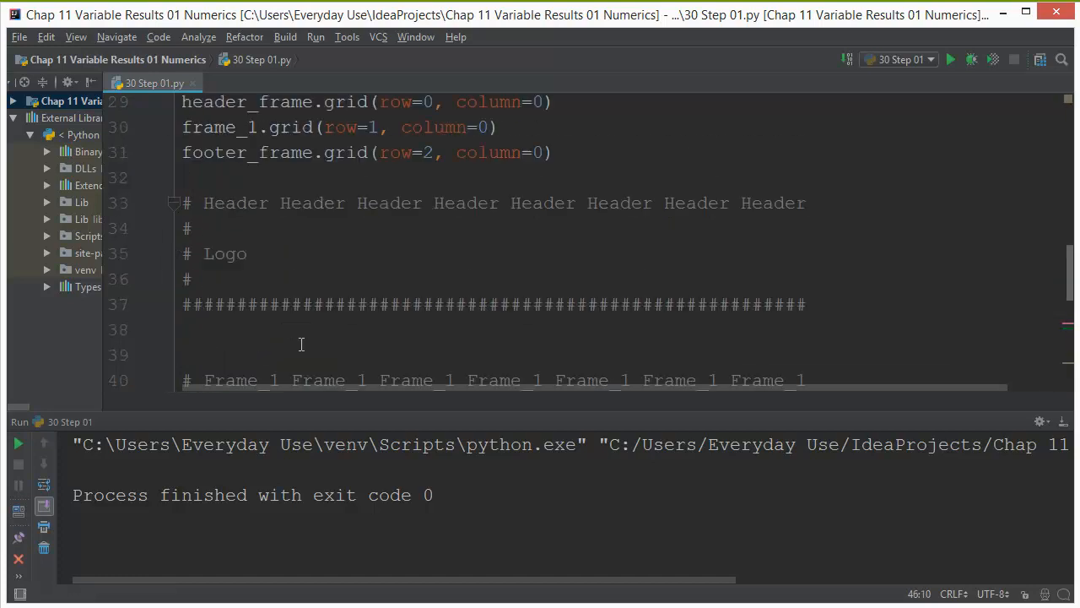
{"action": "scroll", "scroll_direction": "down", "scroll_amount": 3}
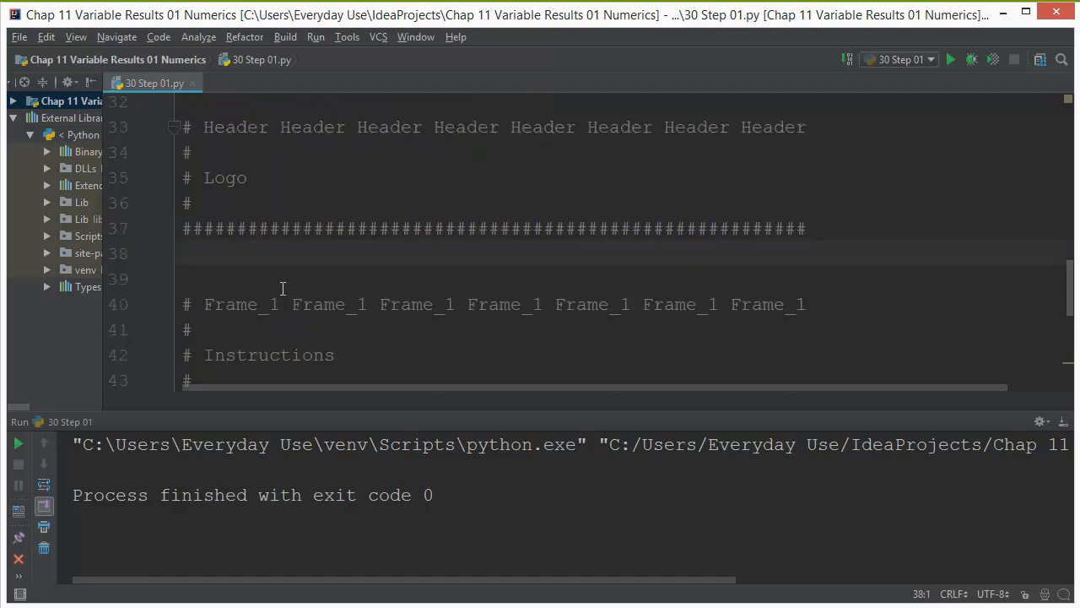
{"action": "left_click", "coordinate": [184, 253]}
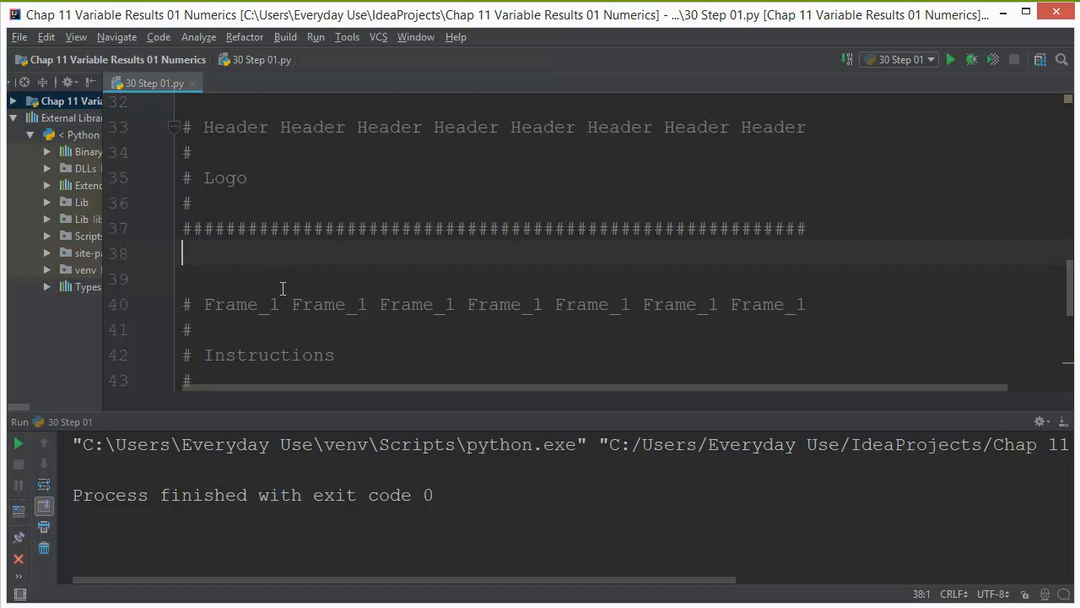
Step: Write my_image = PhotoImage(file="saveourtown.png") on line 38
{"action": "type", "text": "my_imag"}
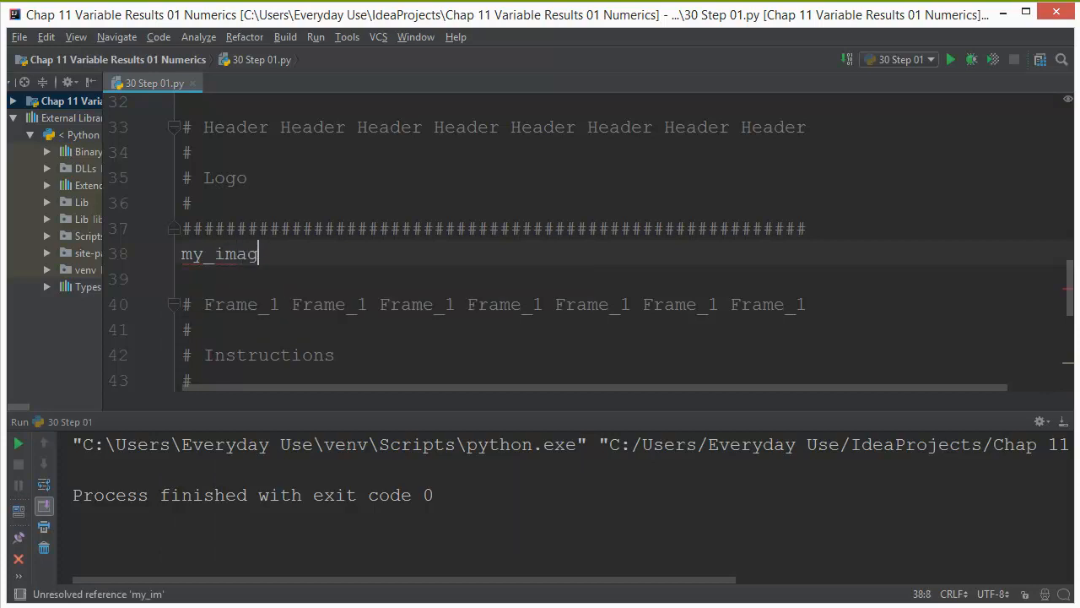
{"action": "type", "text": "e"}
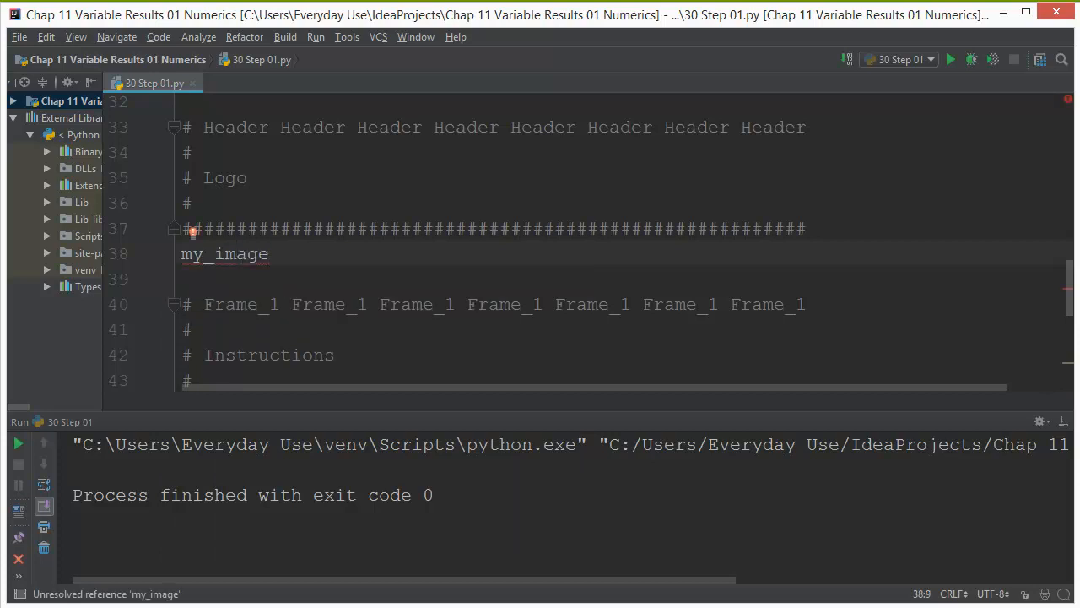
{"action": "type", "text": "= P"}
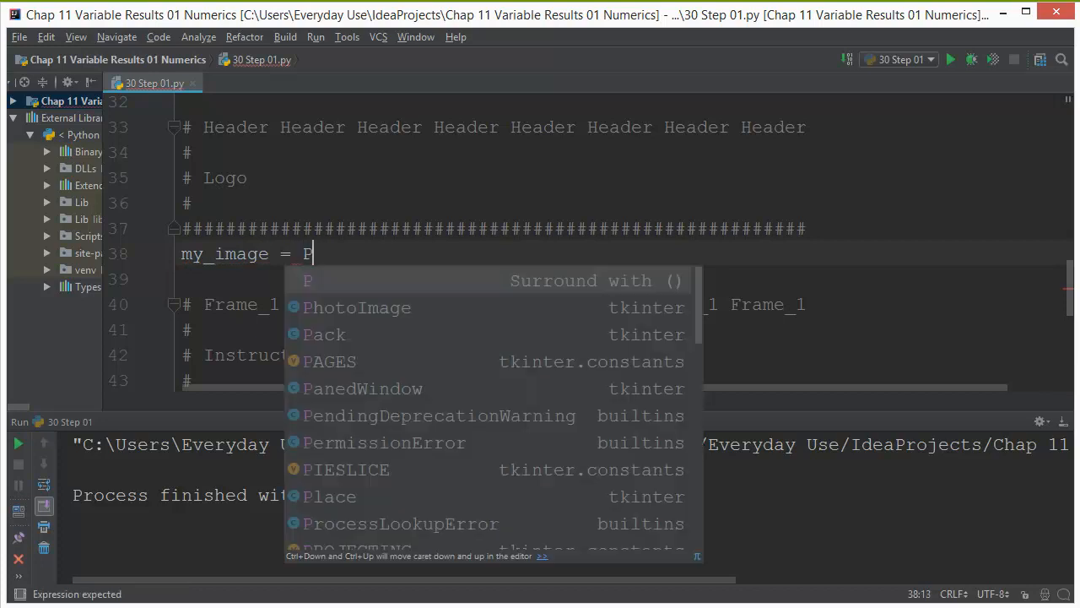
{"action": "left_click", "coordinate": [356, 307]}
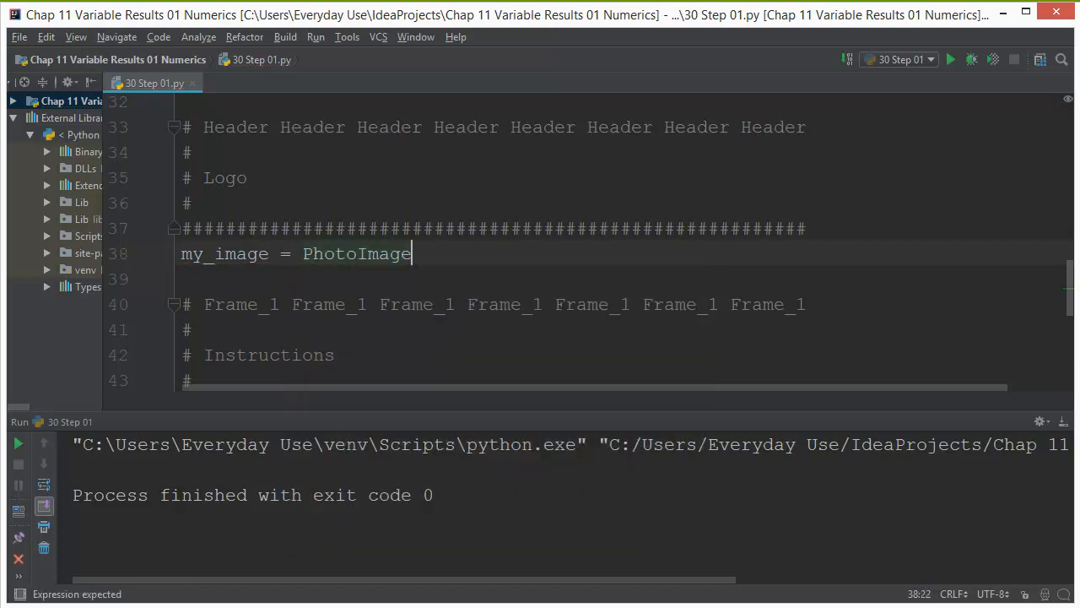
{"action": "type", "text": "()"}
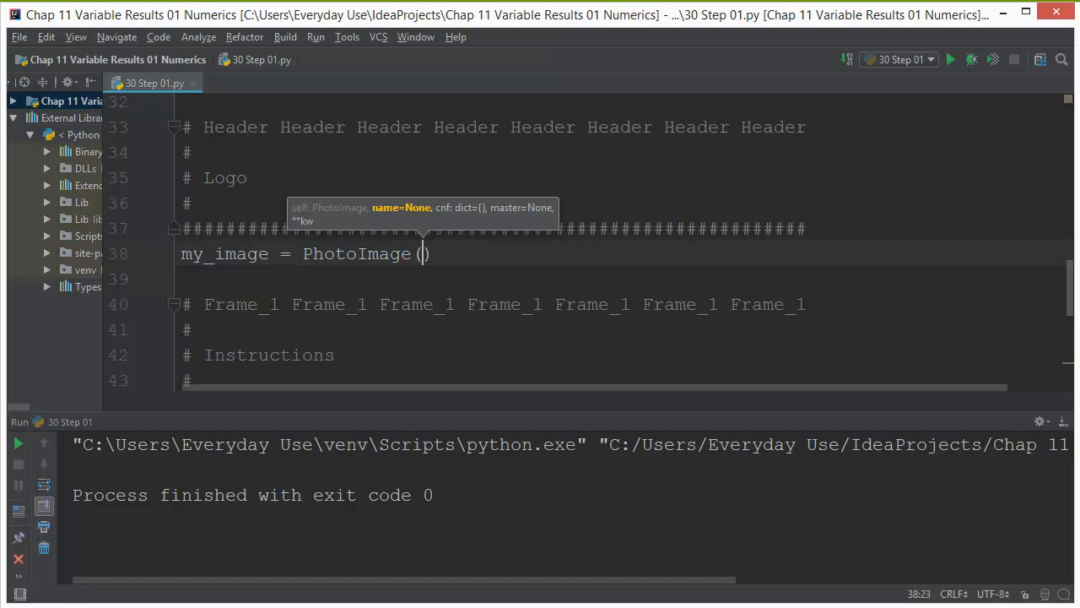
{"action": "type", "text": "fil"}
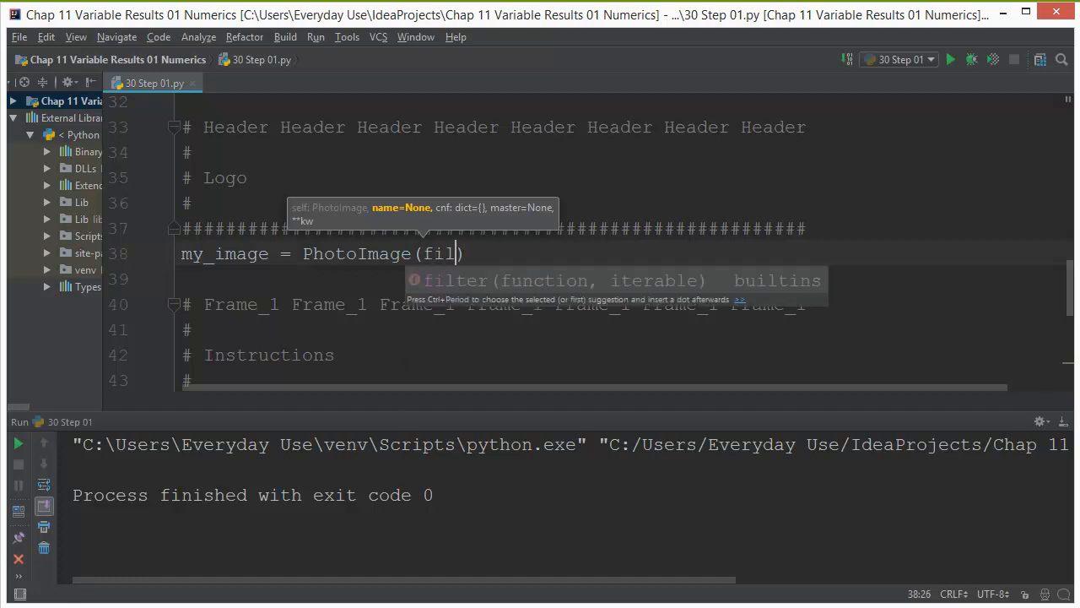
{"action": "type", "text": "="}
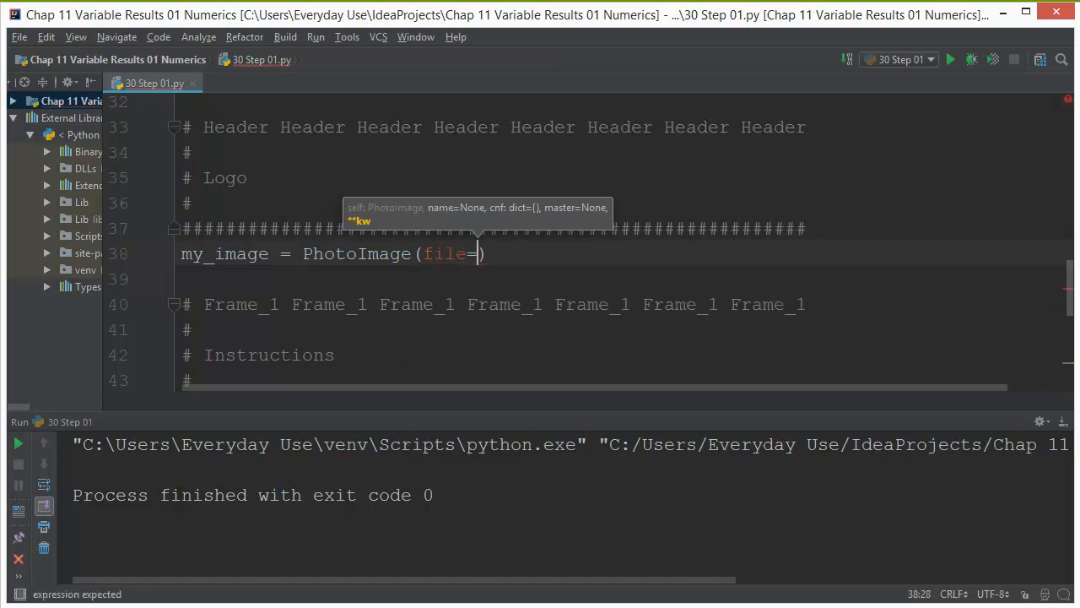
{"action": "type", "text": "\""}
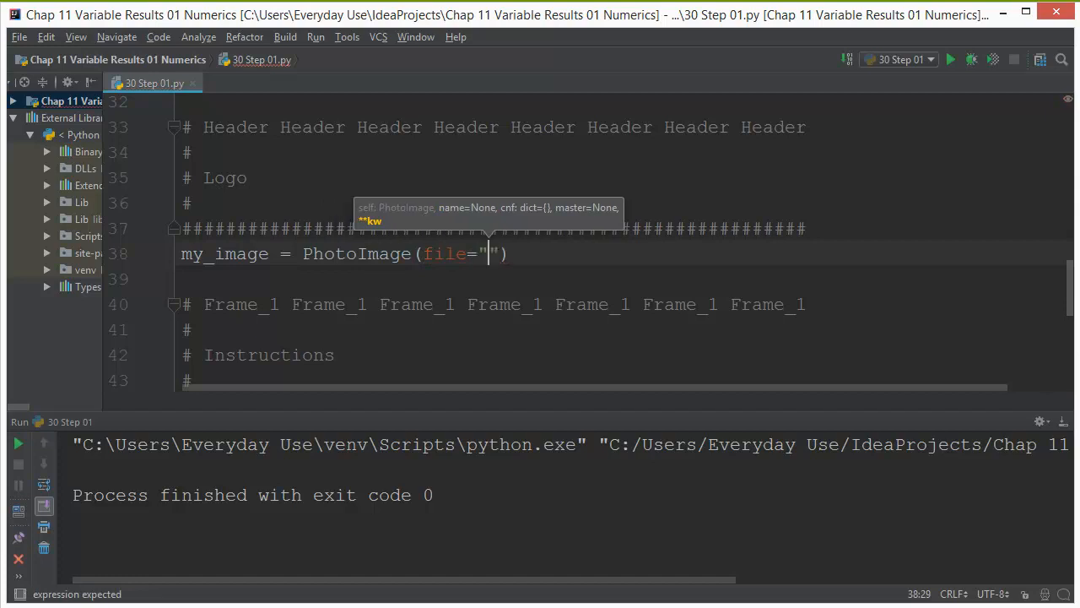
{"action": "type", "text": "saveourt"}
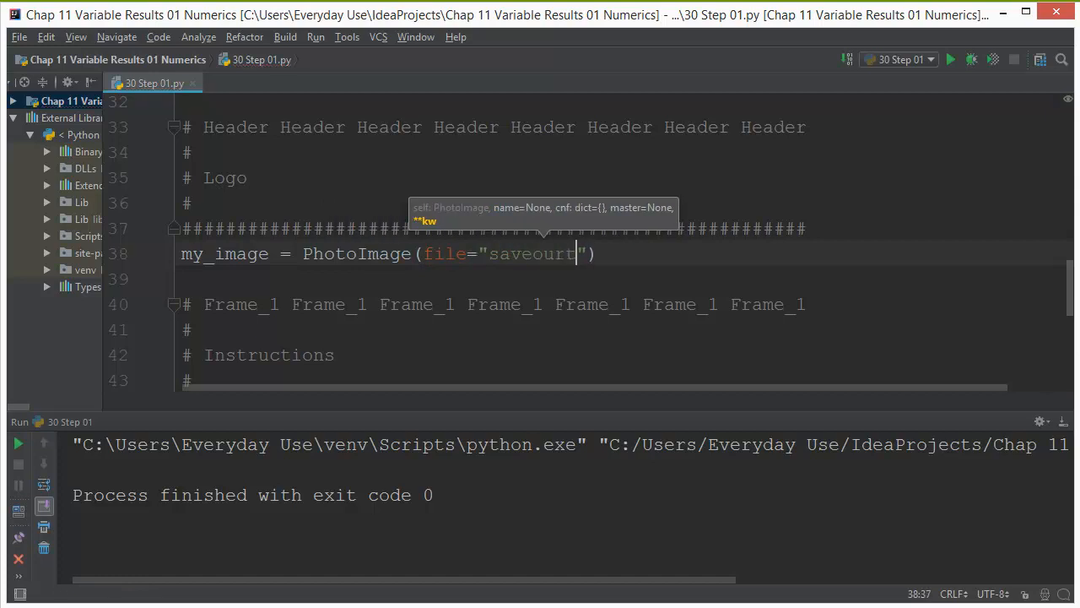
{"action": "type", "text": "ow"}
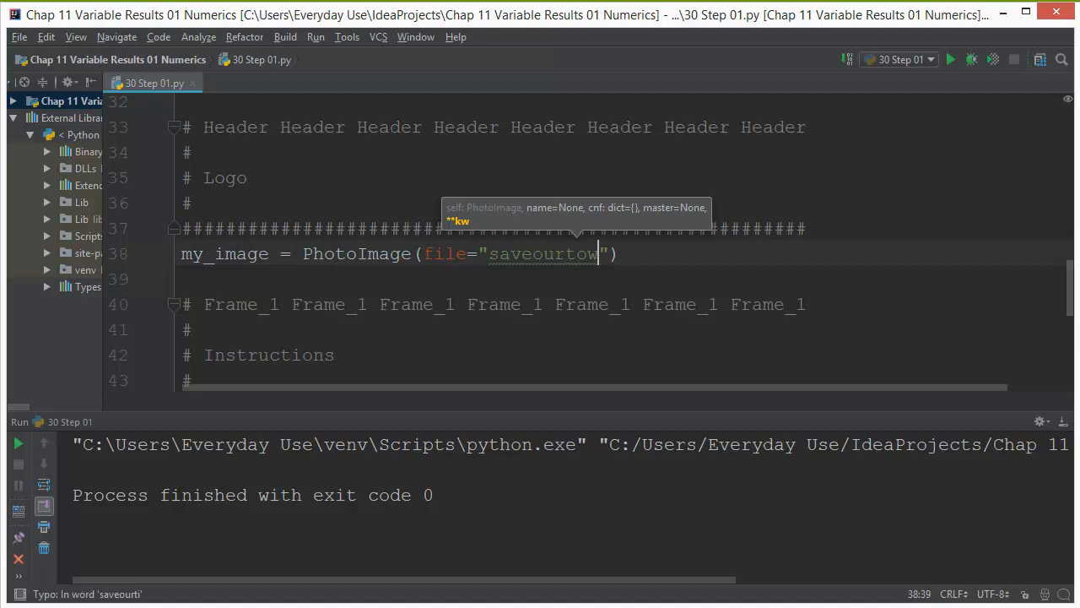
{"action": "type", "text": "n.png"}
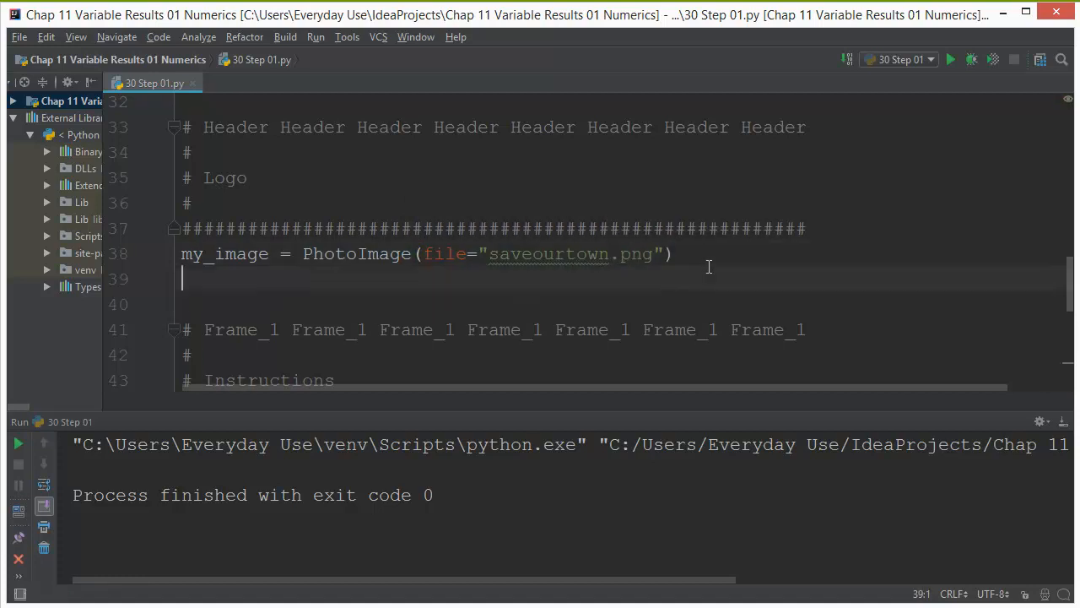
Step: Create my_label = Label(header_frame, image=my_image) below the image line
{"action": "type", "text": "my"}
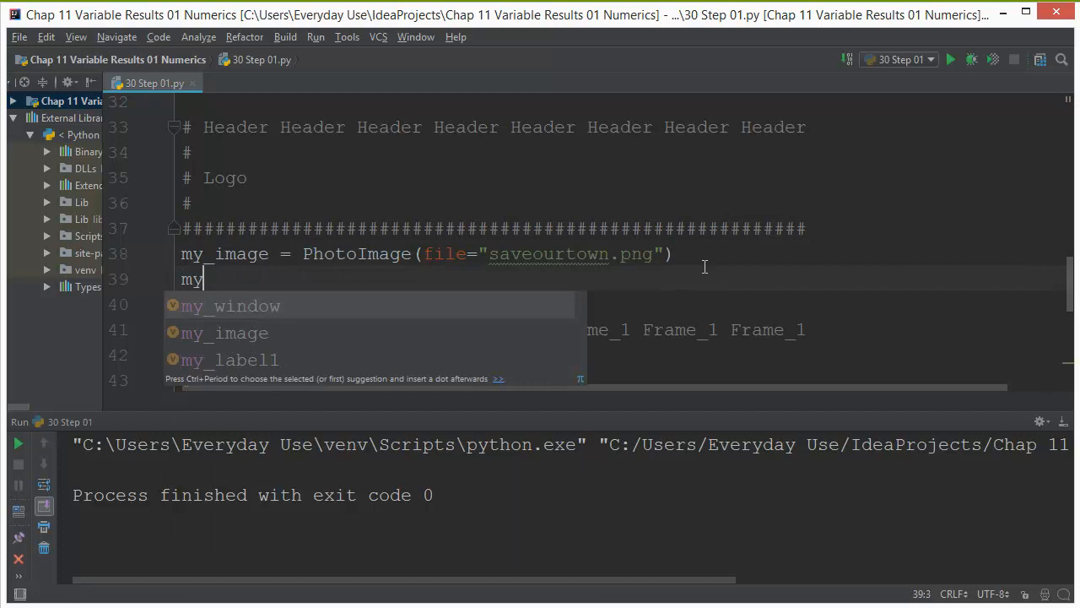
{"action": "type", "text": "_lavbel ="}
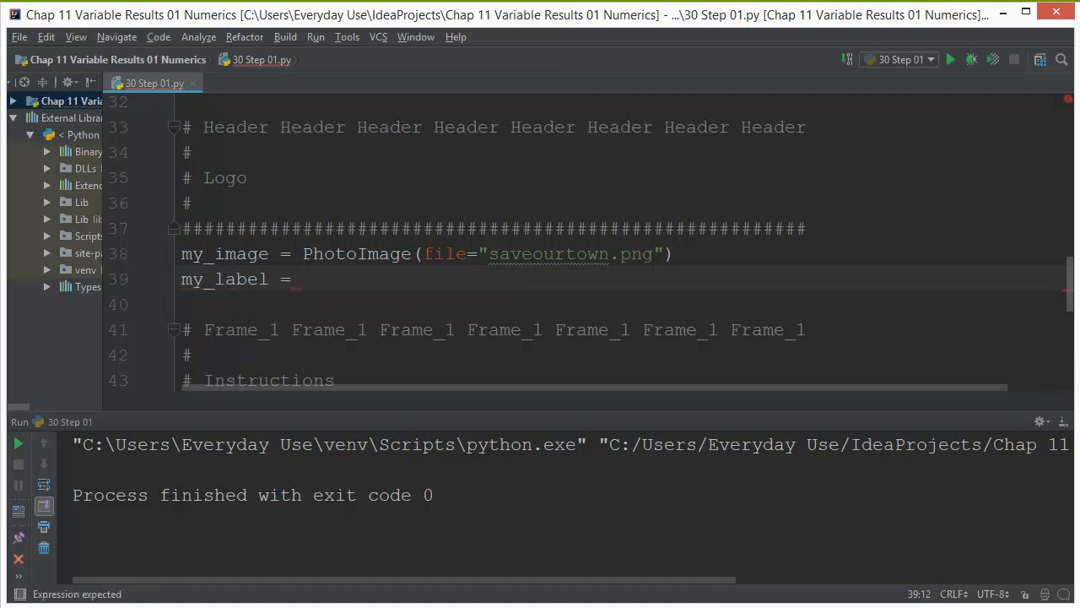
{"action": "type", "text": "L"}
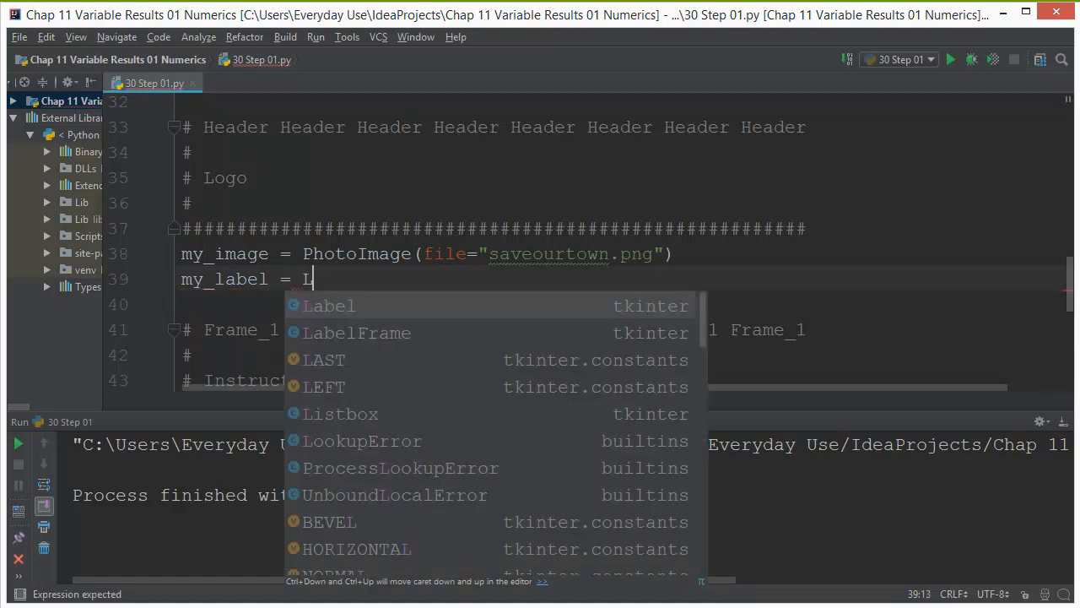
{"action": "left_click", "coordinate": [328, 306]}
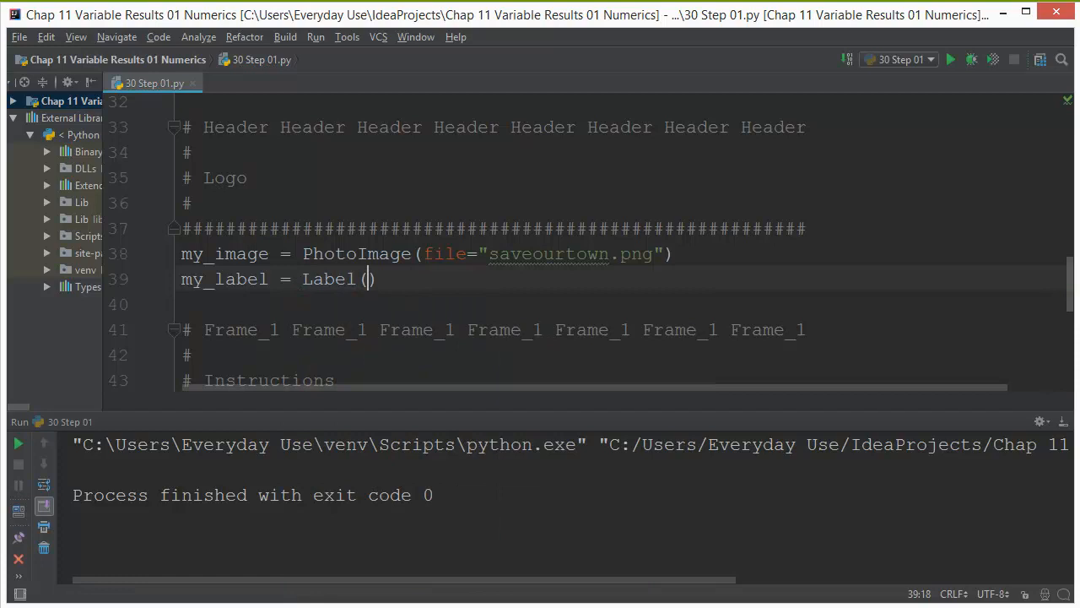
{"action": "type", "text": "header_frame,"}
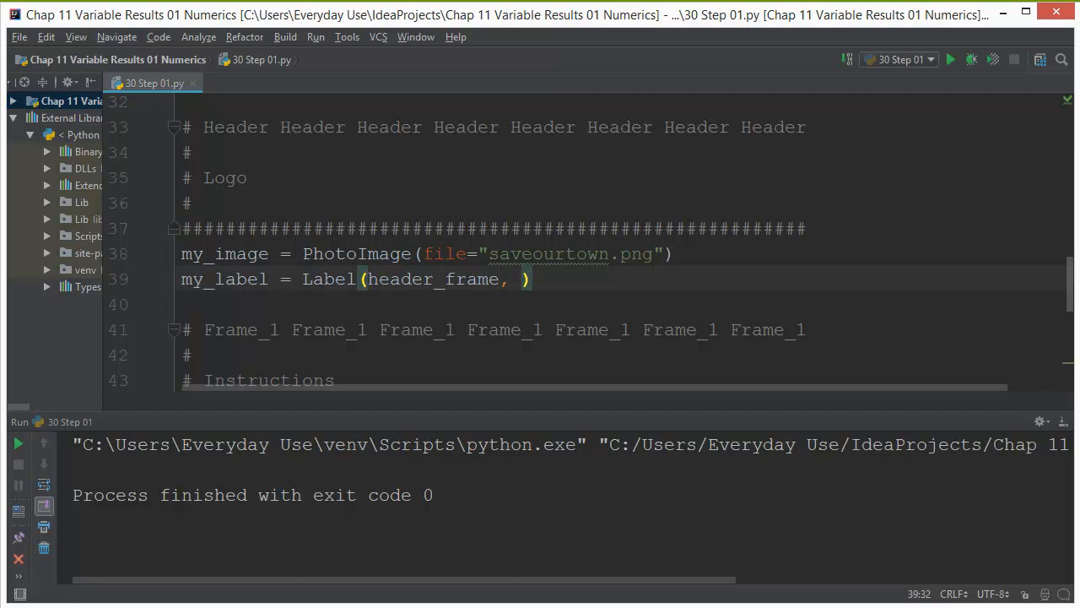
{"action": "type", "text": "ima"}
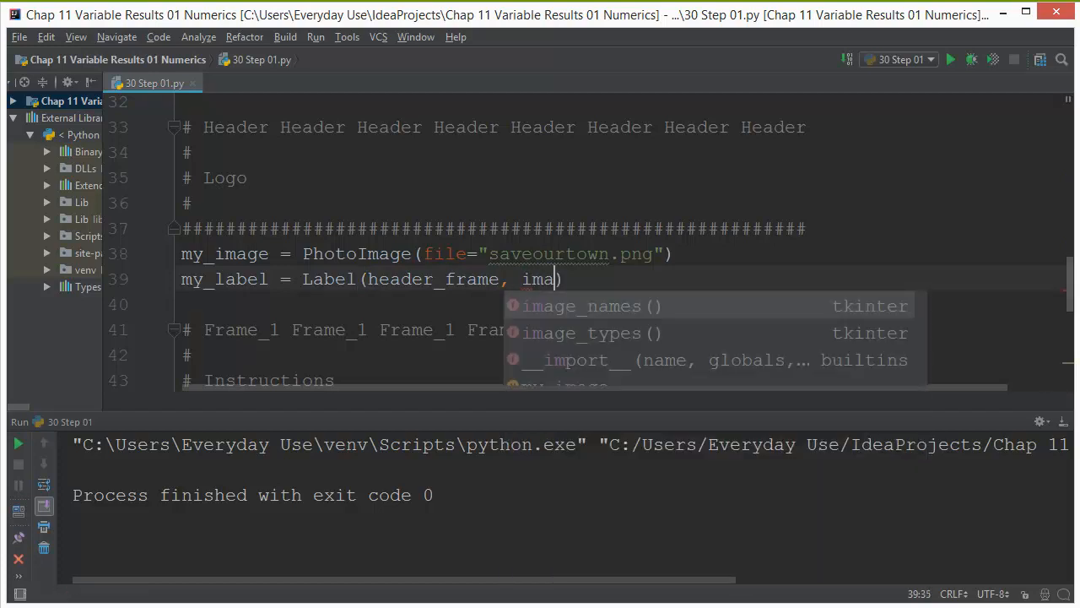
{"action": "type", "text": "ge="}
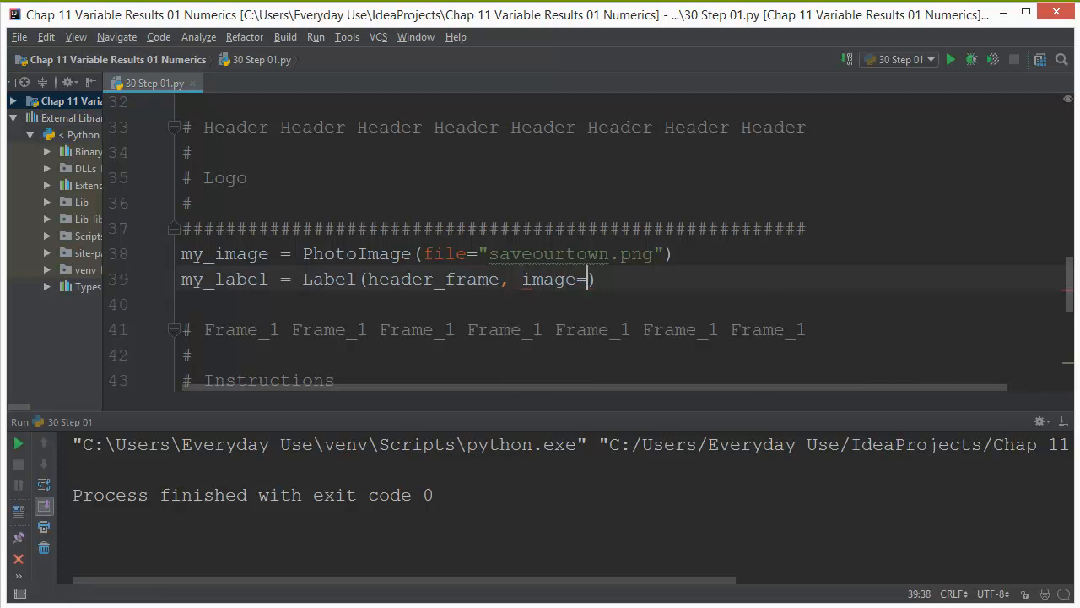
{"action": "type", "text": "my_image"}
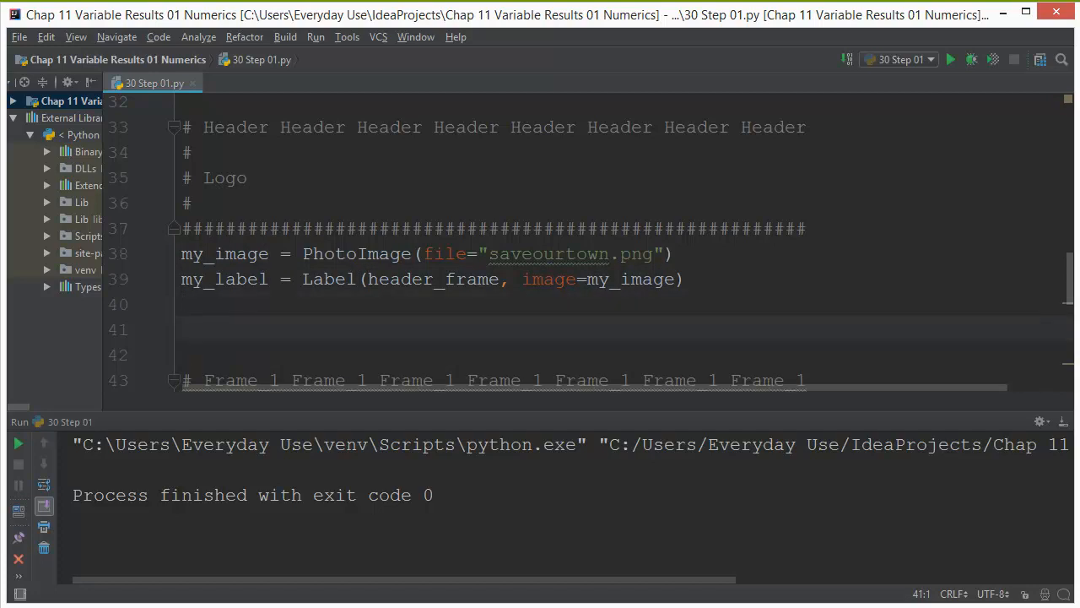
Step: Add my_label.grid() to place the logo in the header
{"action": "type", "text": "my_label"}
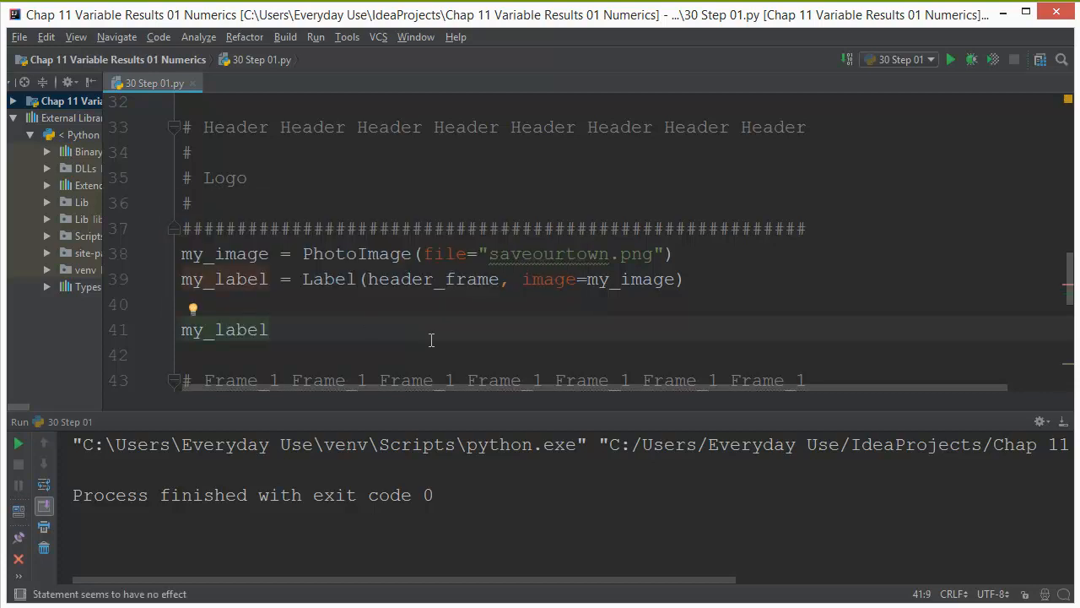
{"action": "type", "text": ".gr"}
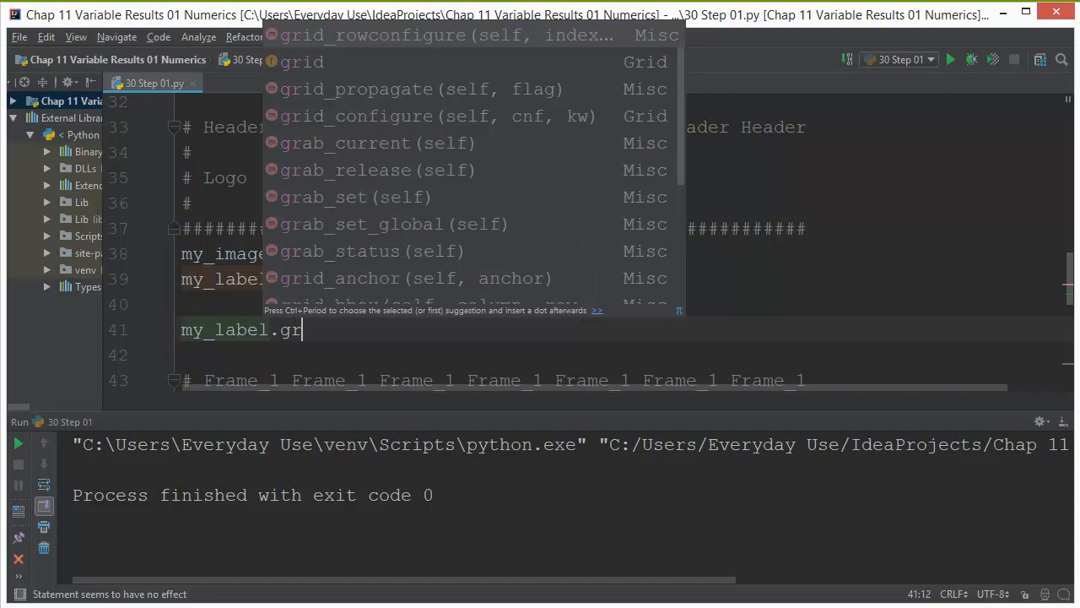
{"action": "type", "text": "id("}
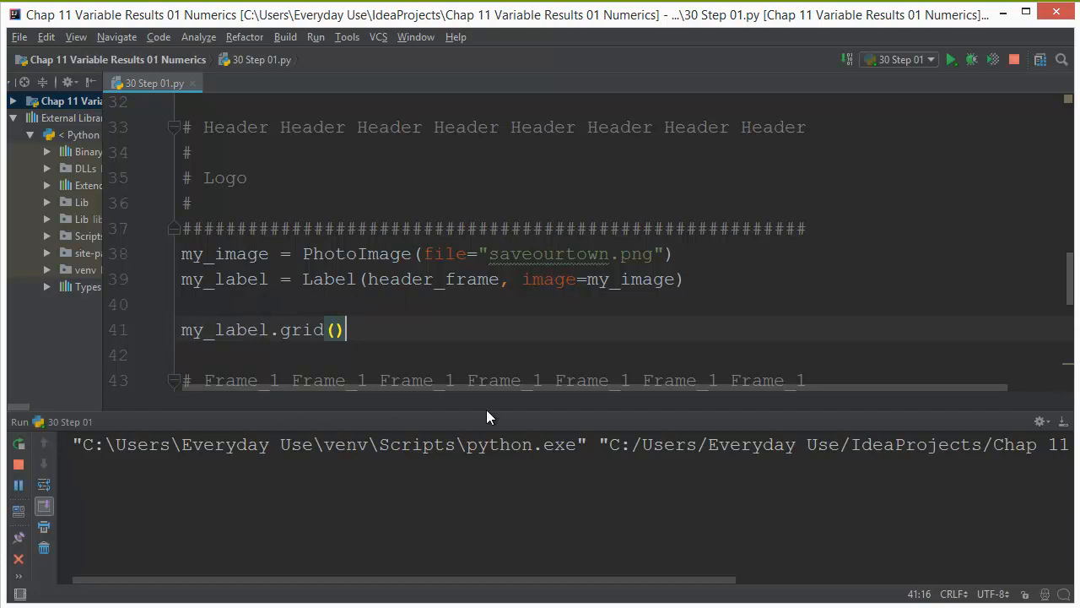
{"action": "left_click", "coordinate": [951, 59]}
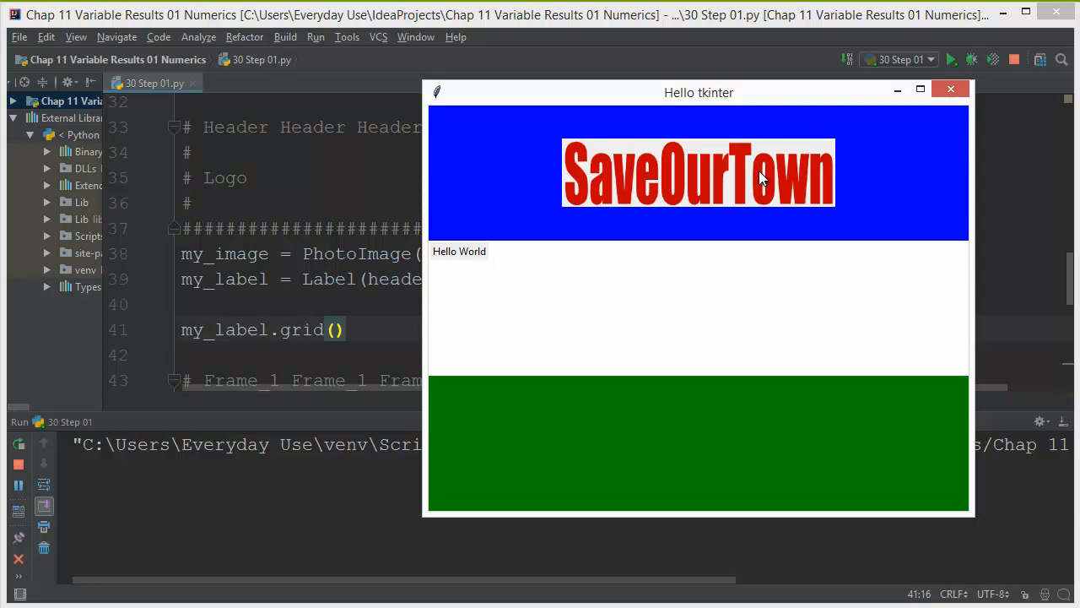
{"action": "mouse_move", "coordinate": [510, 155]}
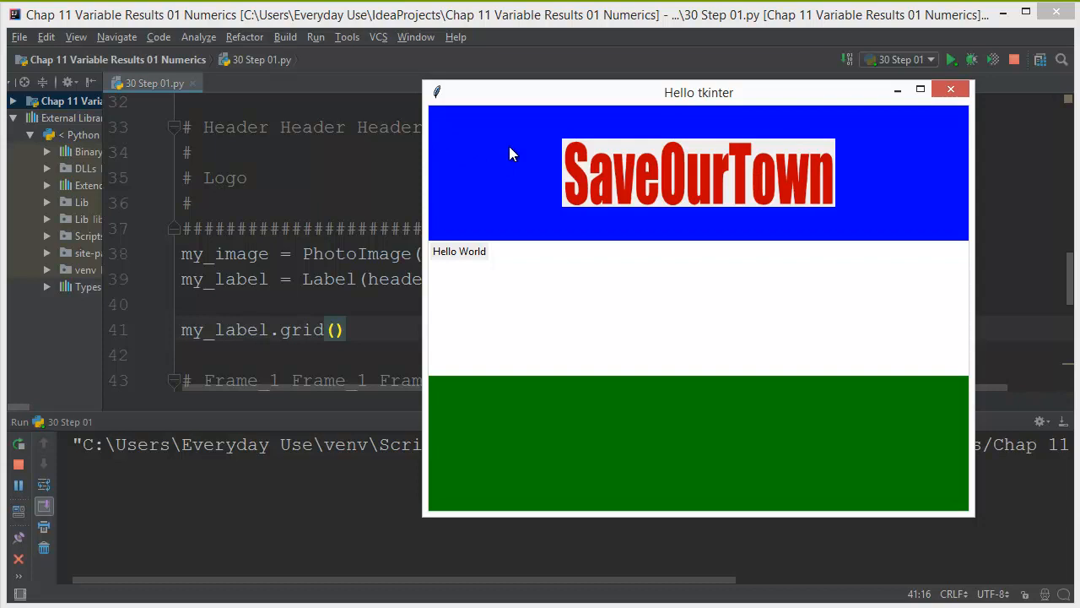
{"action": "mouse_move", "coordinate": [479, 221]}
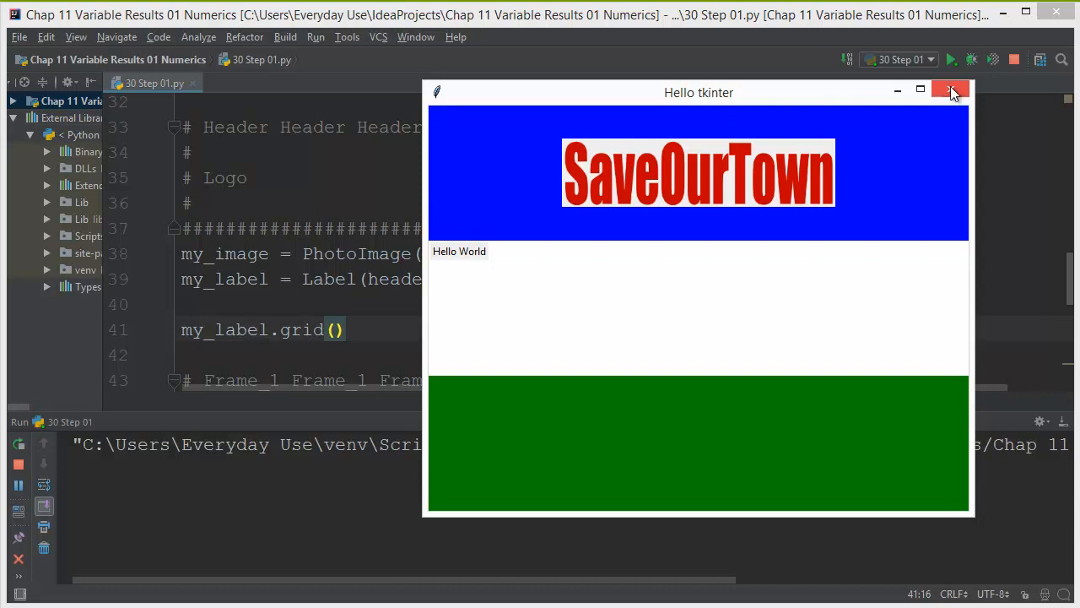
{"action": "left_click", "coordinate": [952, 90]}
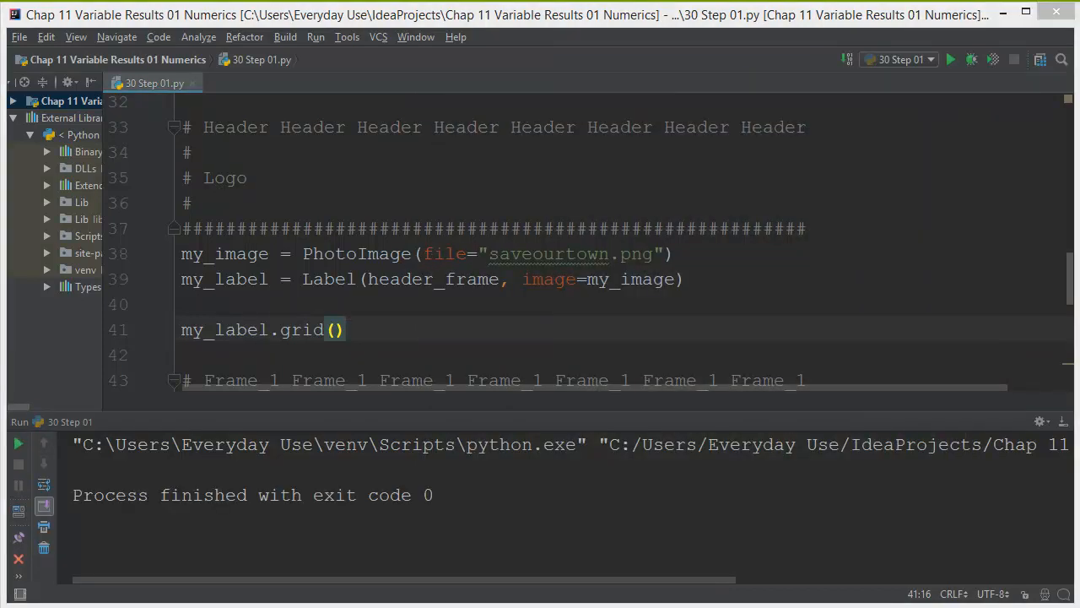